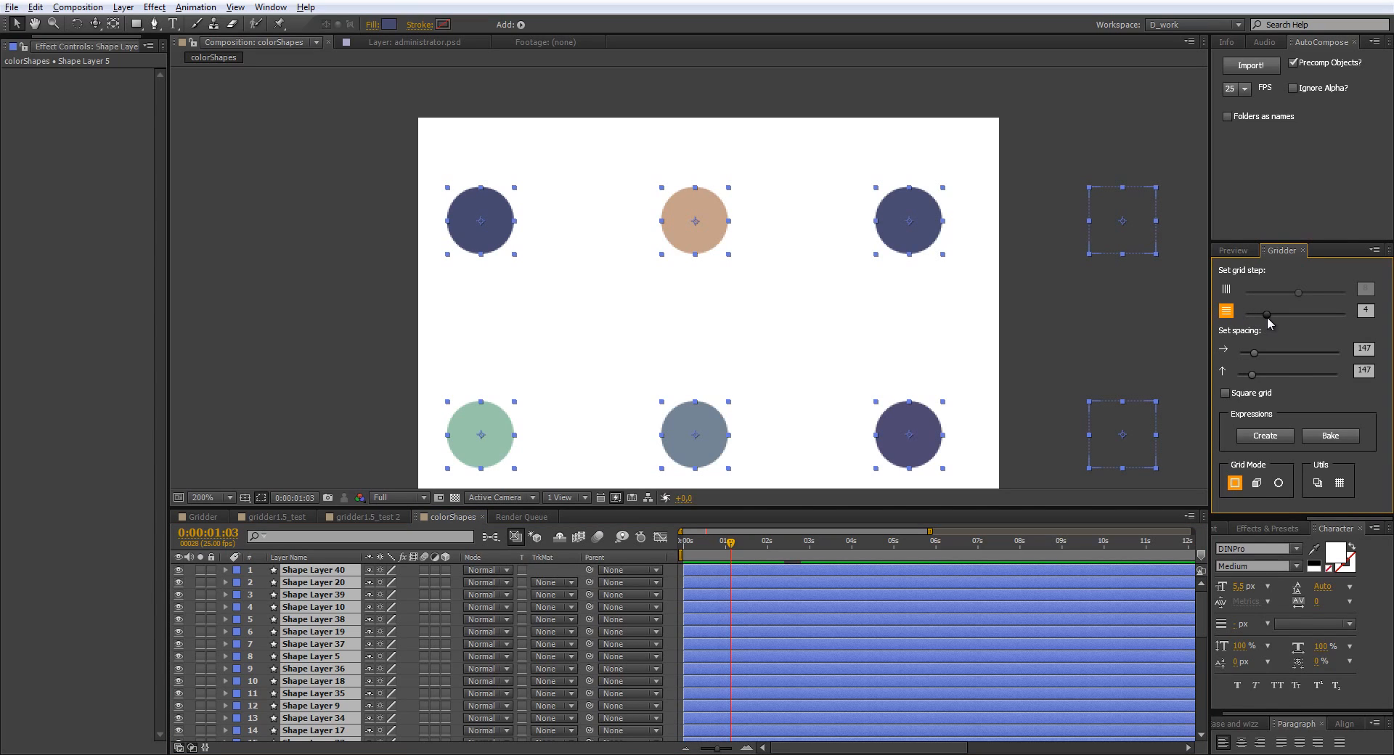
Step: Set the Gridder circle layout to 4 columns with tightened horizontal spacing
{"action": "left_click_drag", "start_coordinate": [1302, 312], "coordinate": [1260, 311]}
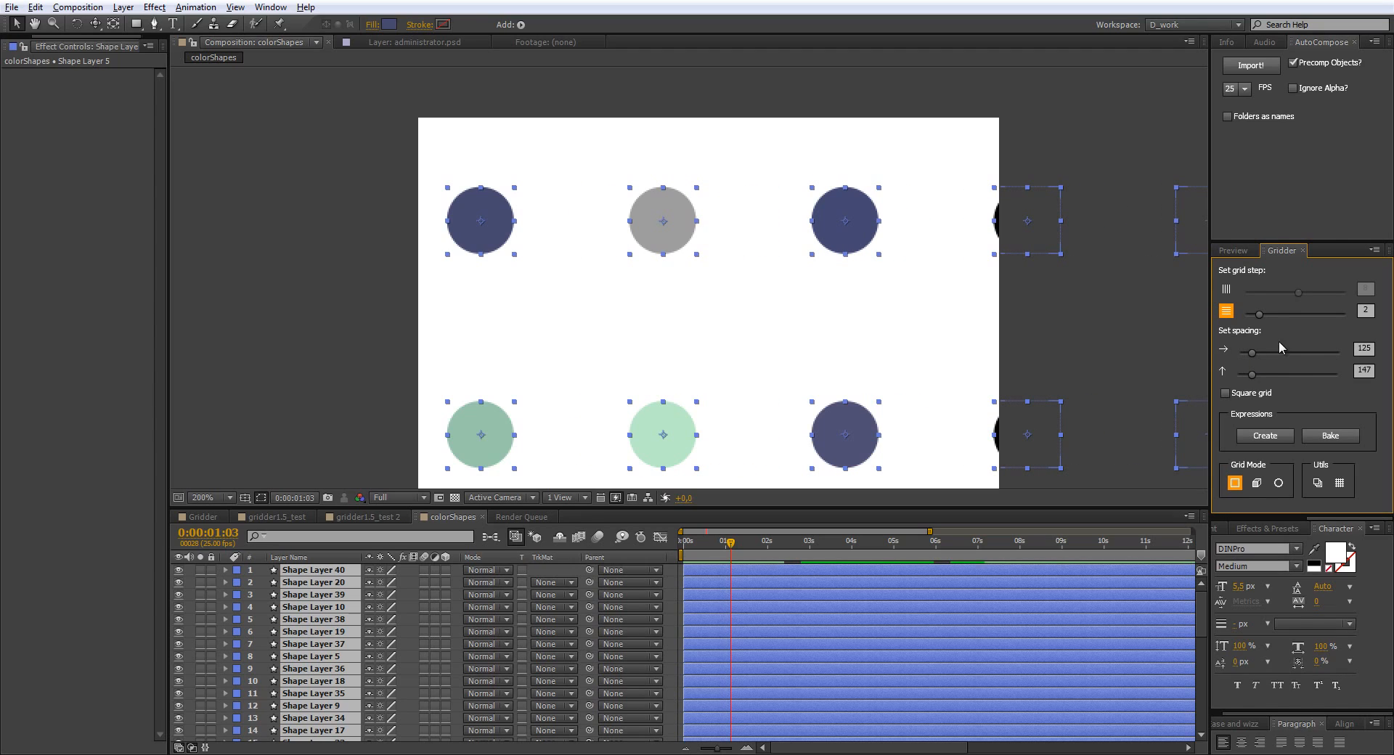
{"action": "left_click_drag", "start_coordinate": [1258, 311], "coordinate": [1299, 289]}
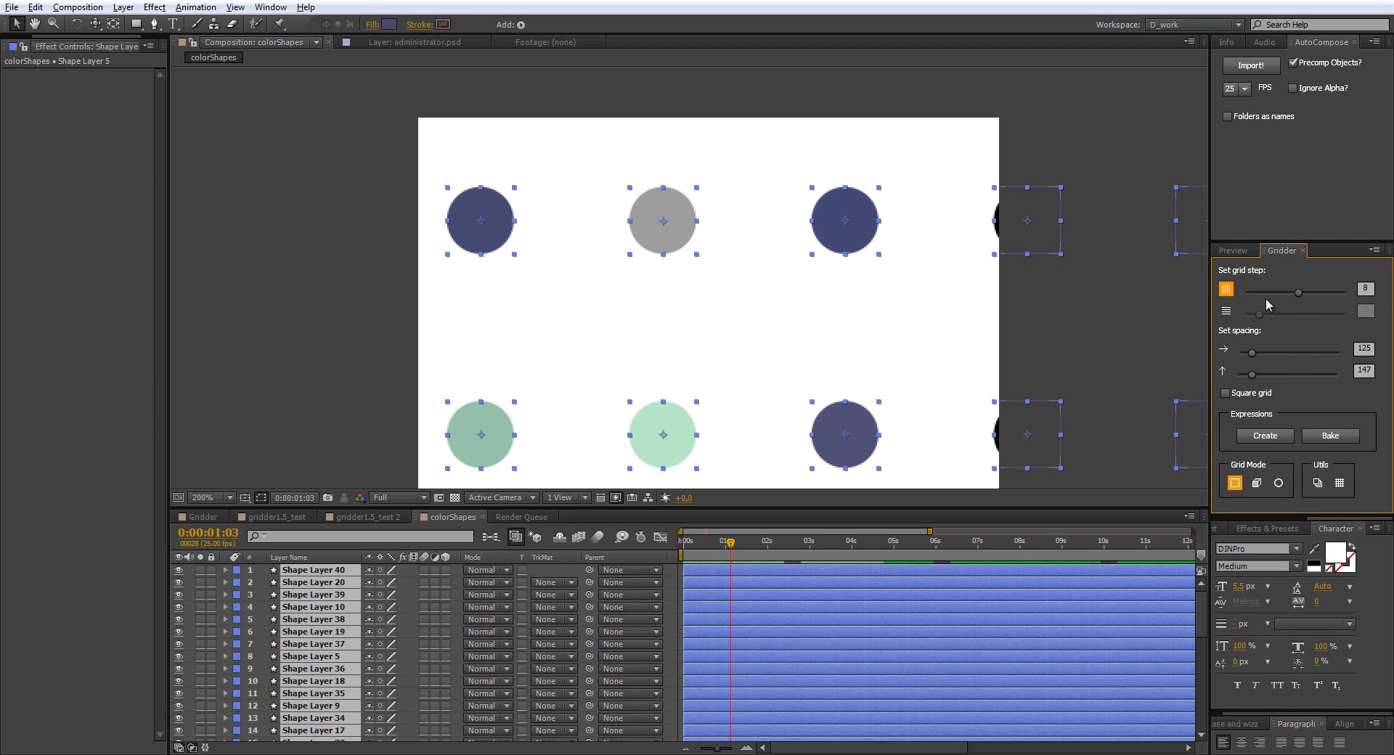
{"action": "left_click_drag", "start_coordinate": [1298, 292], "coordinate": [1273, 292]}
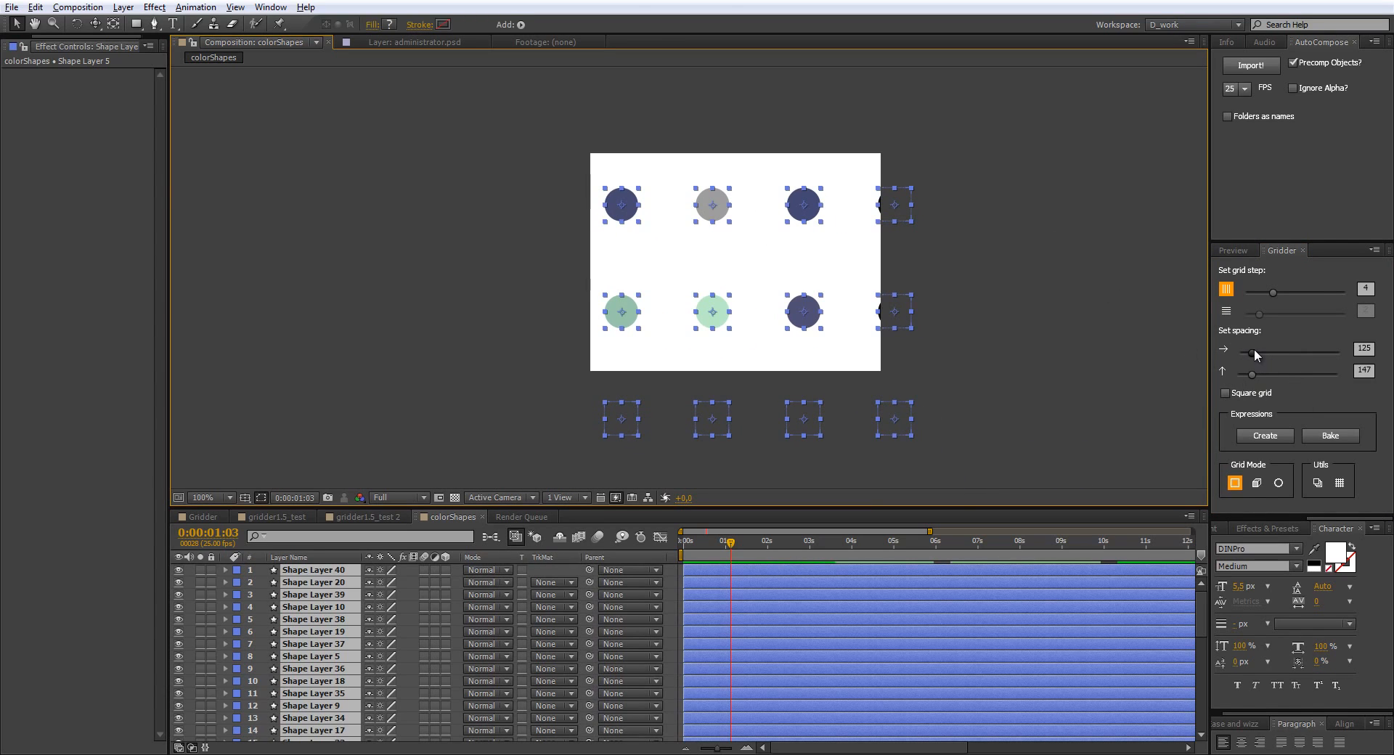
{"action": "left_click_drag", "start_coordinate": [1256, 349], "coordinate": [1288, 348]}
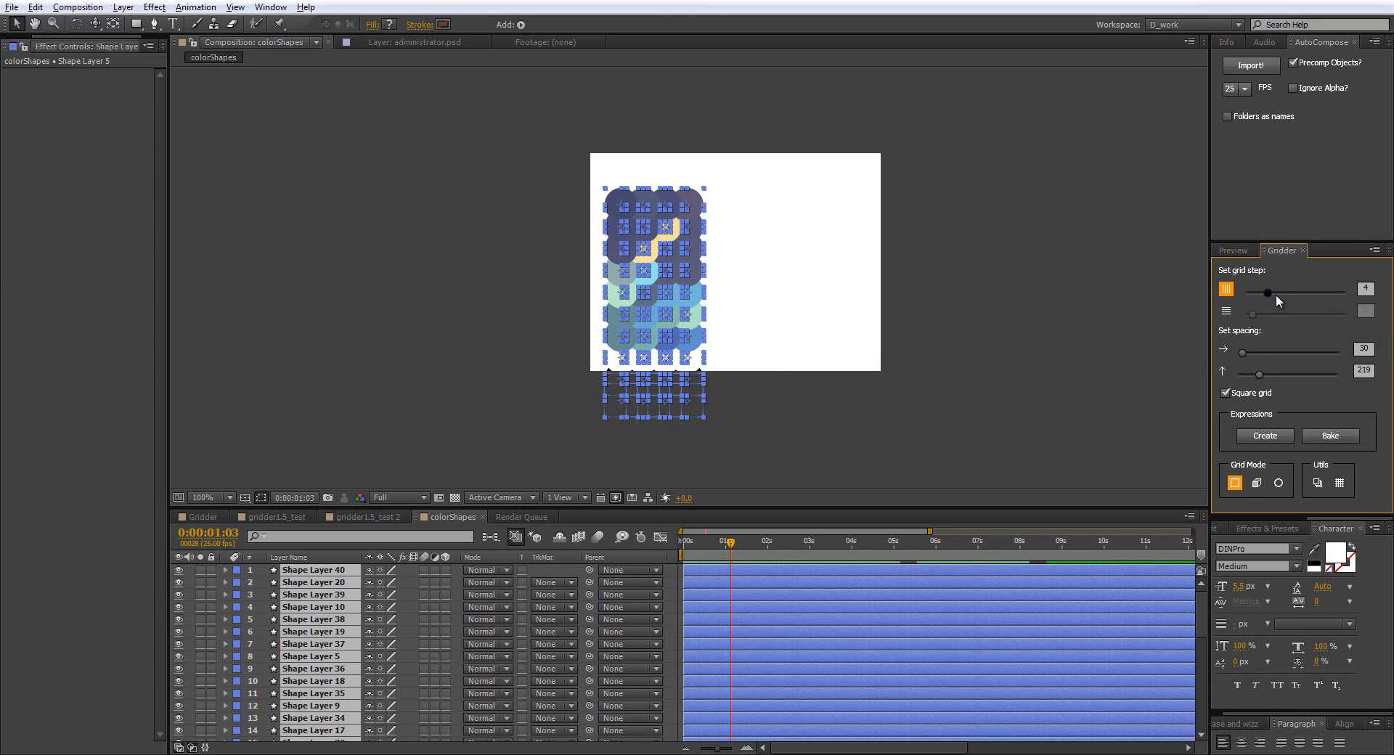
Step: Shrink the eight-column square grid spacing to 24 px so the circles overlap
{"action": "left_click_drag", "start_coordinate": [1283, 292], "coordinate": [1298, 292]}
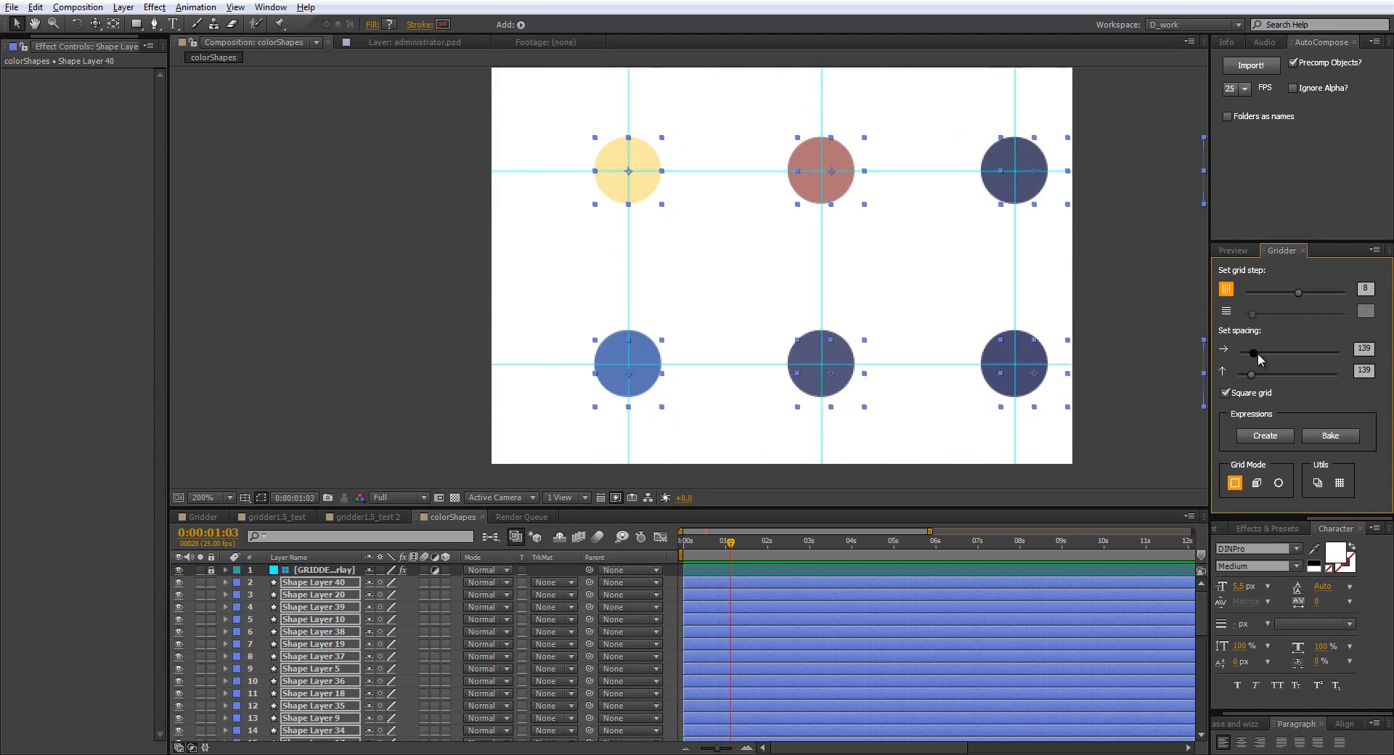
{"action": "left_click_drag", "start_coordinate": [1300, 348], "coordinate": [1256, 348]}
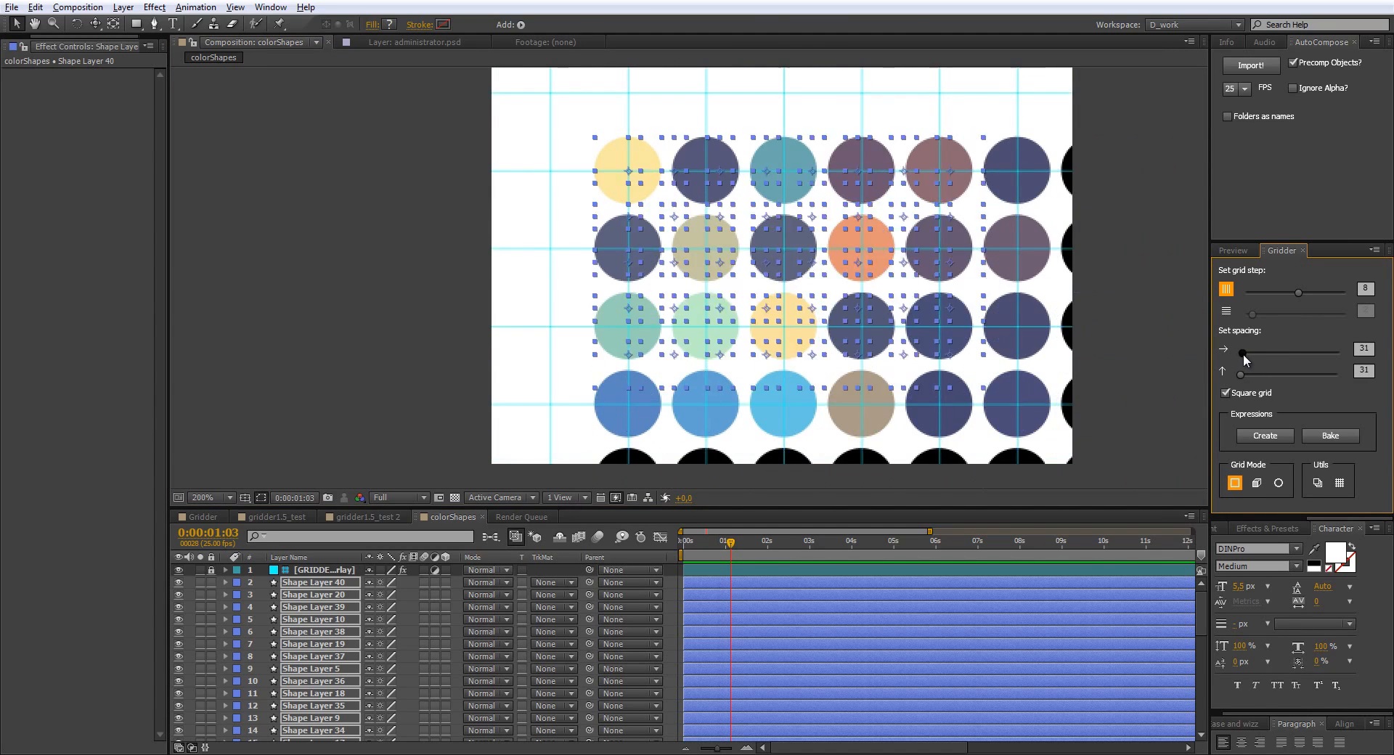
{"action": "left_click", "coordinate": [1263, 436]}
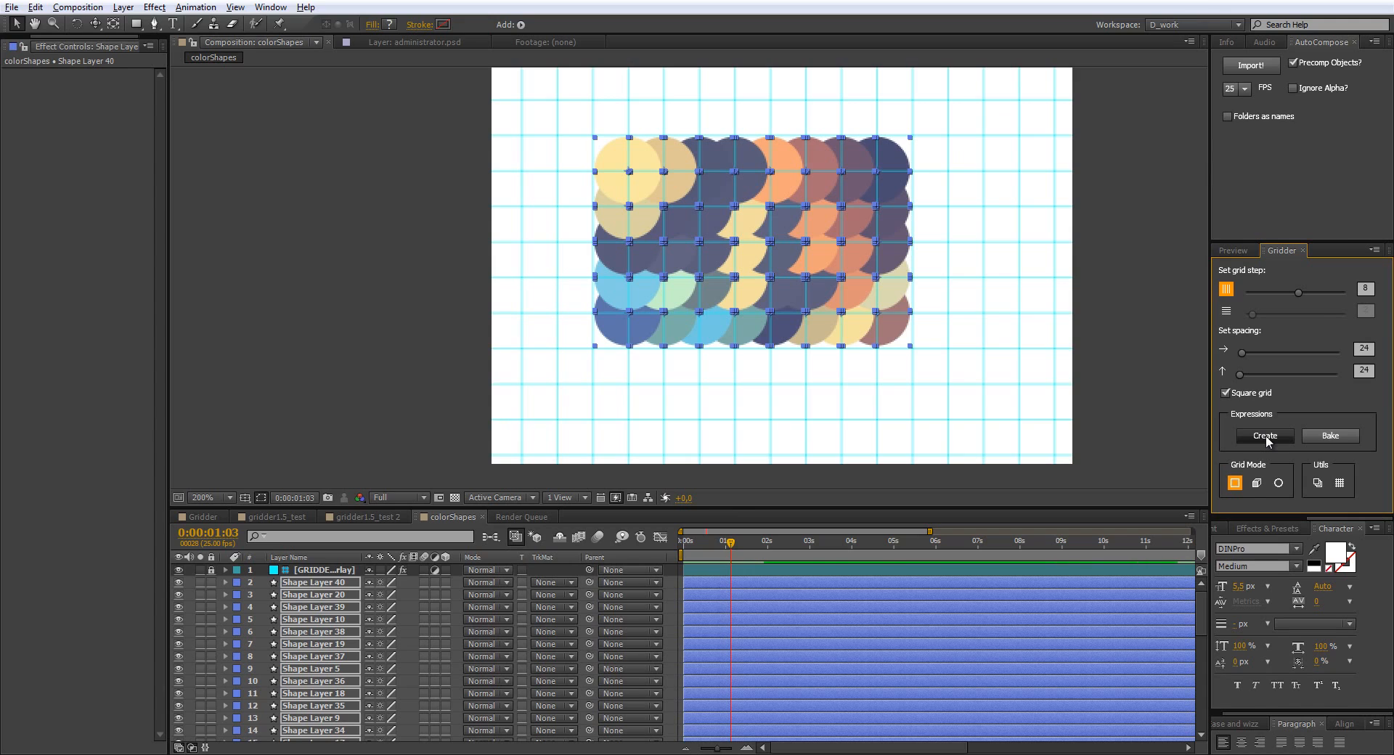
Step: Create the GRIDDER_Control expression layer and set Grid Color to red
{"action": "left_click", "coordinate": [1263, 436]}
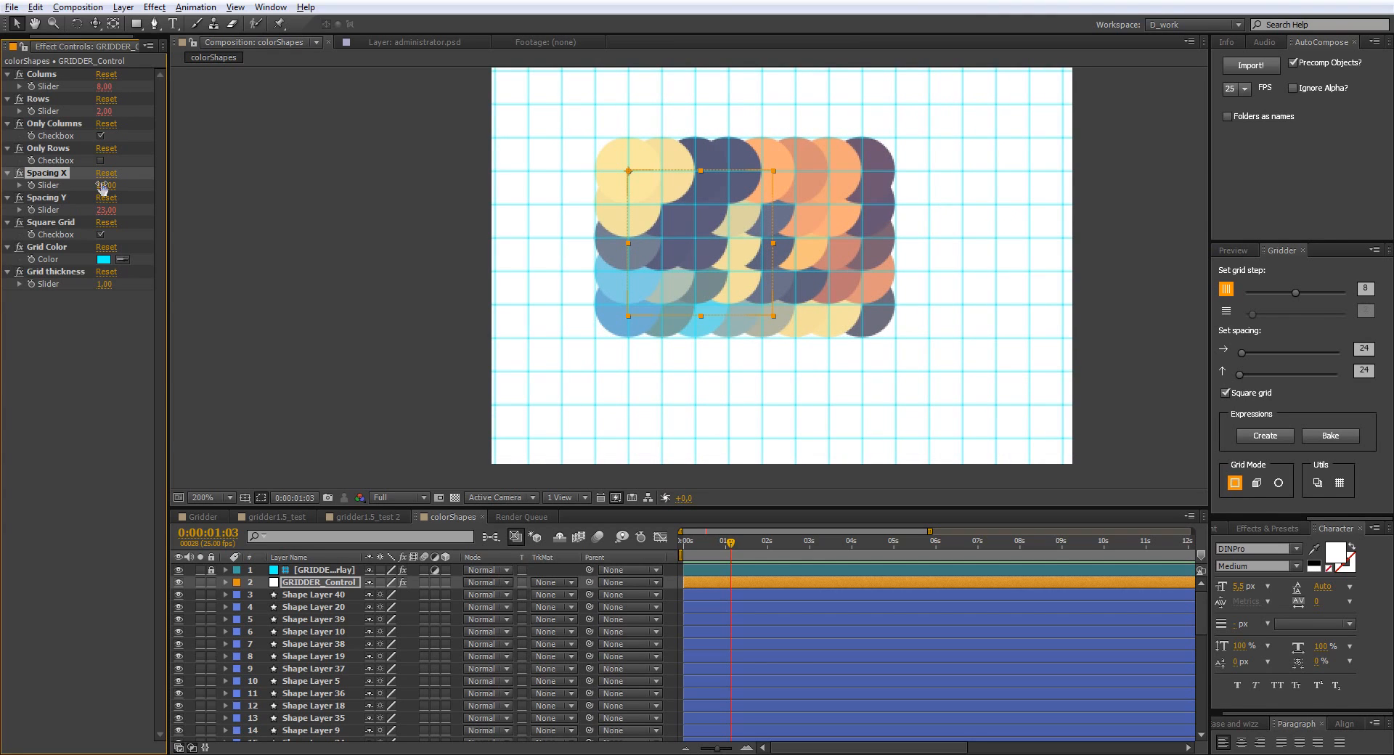
{"action": "left_click", "coordinate": [104, 258]}
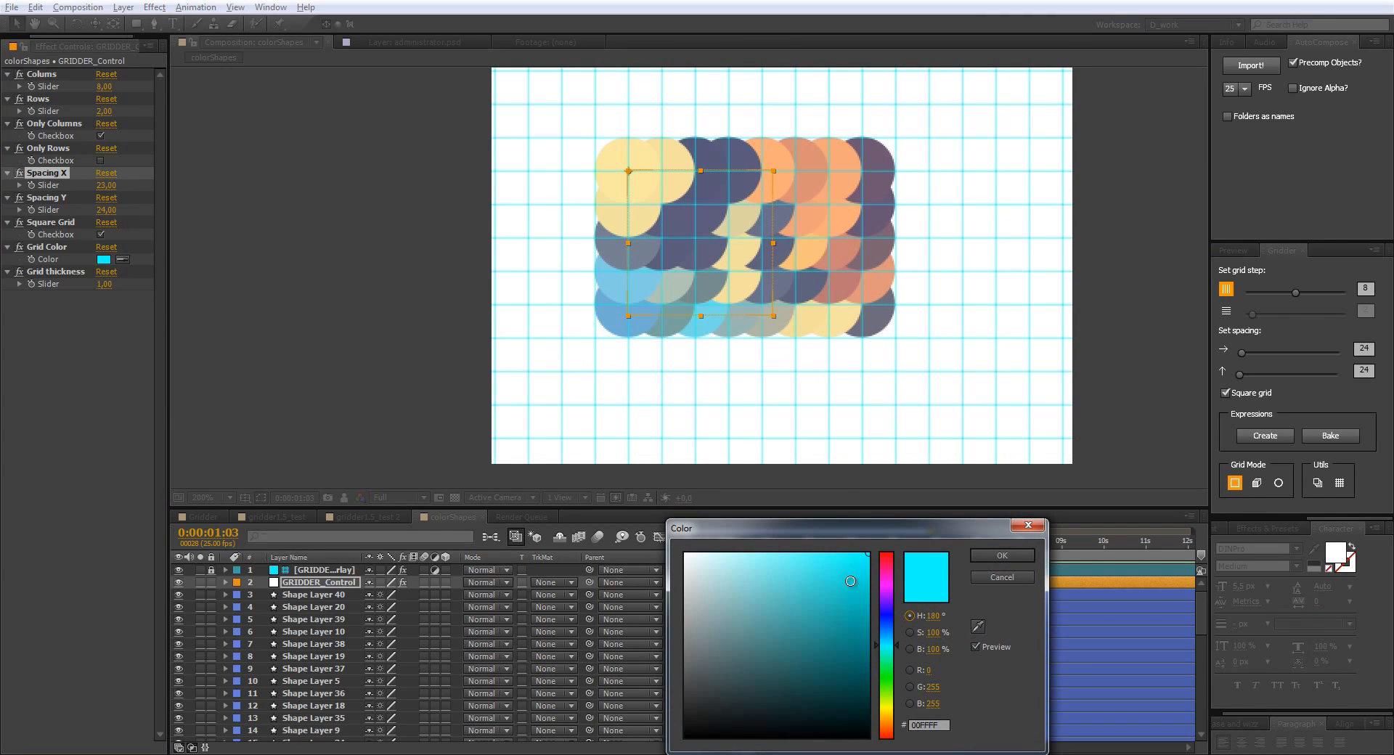
{"action": "left_click", "coordinate": [1001, 555]}
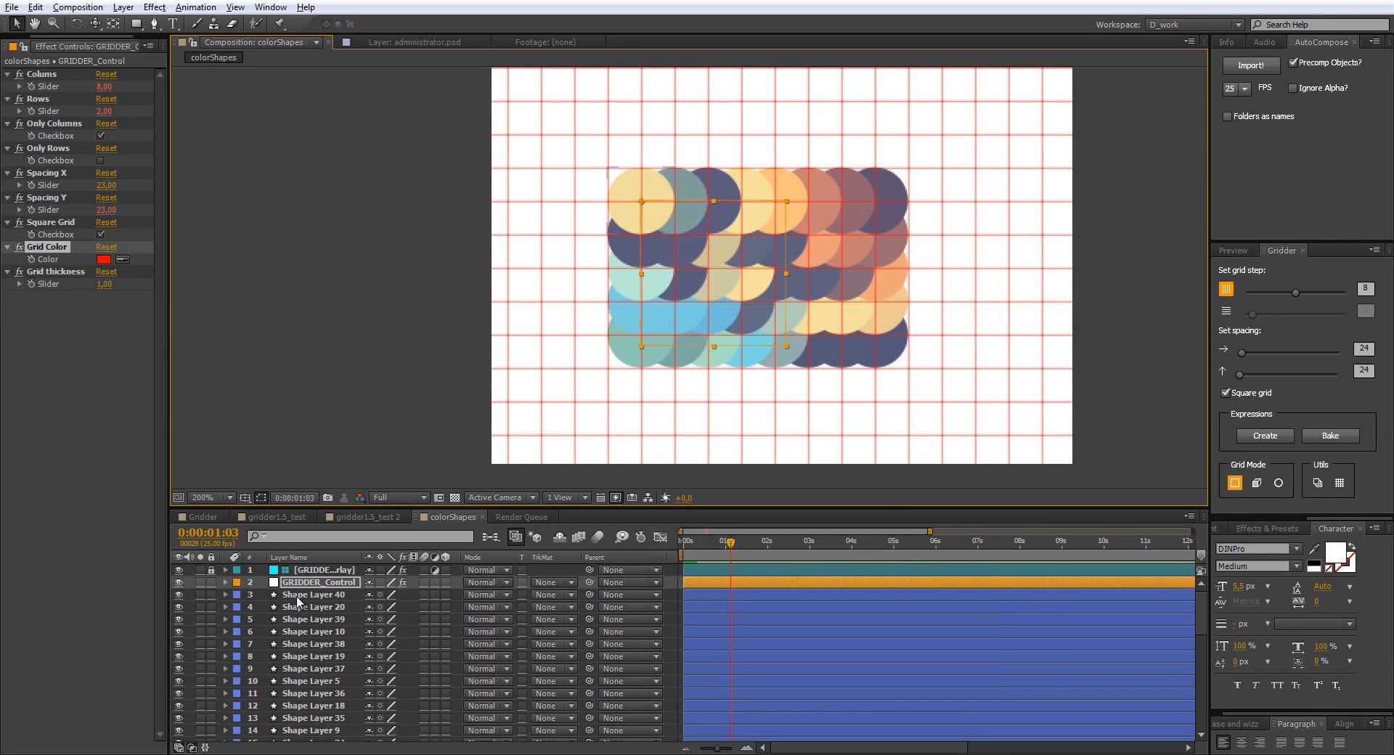
Step: Bake the Gridder expressions into the layers, removing GRIDDER_Control
{"action": "left_click", "coordinate": [227, 582]}
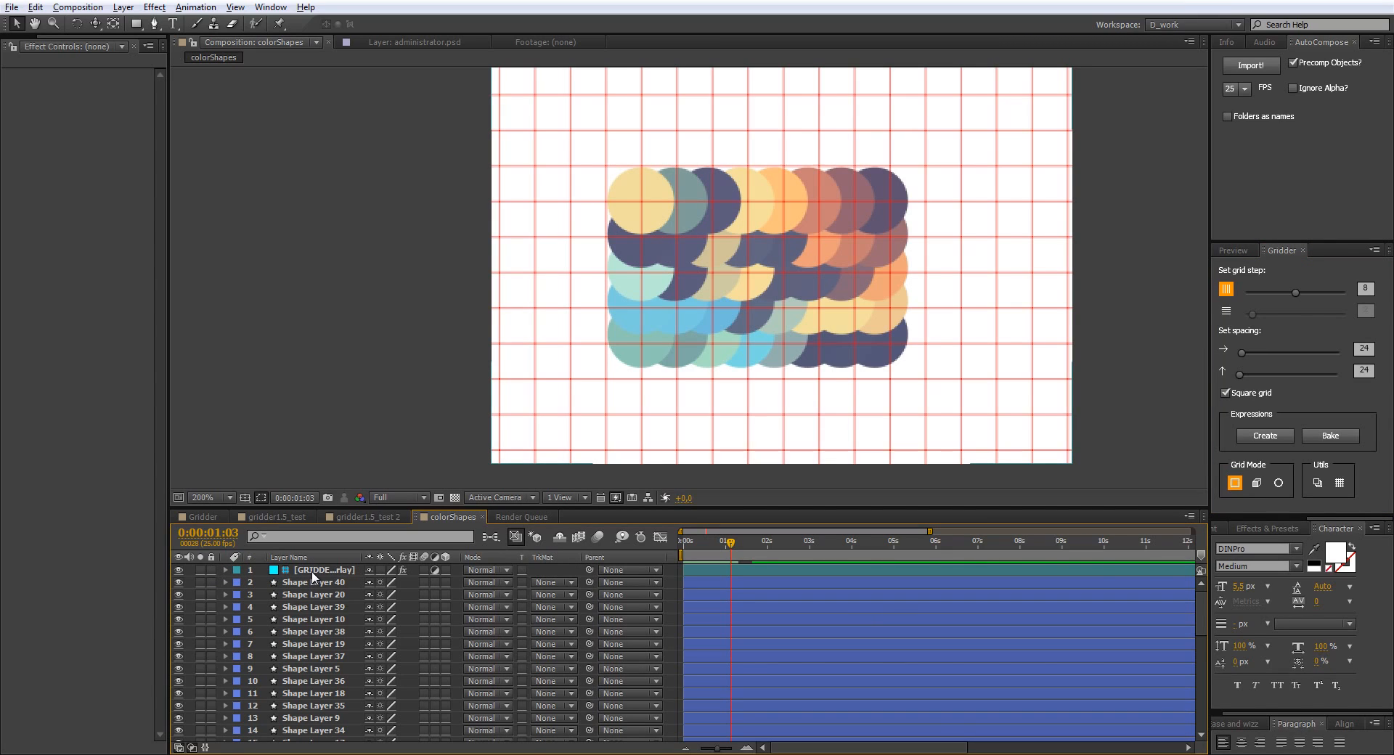
Step: Duplicate Shape Layer 1 into 68 circle layers in a nine-column grid
{"action": "left_click", "coordinate": [322, 570]}
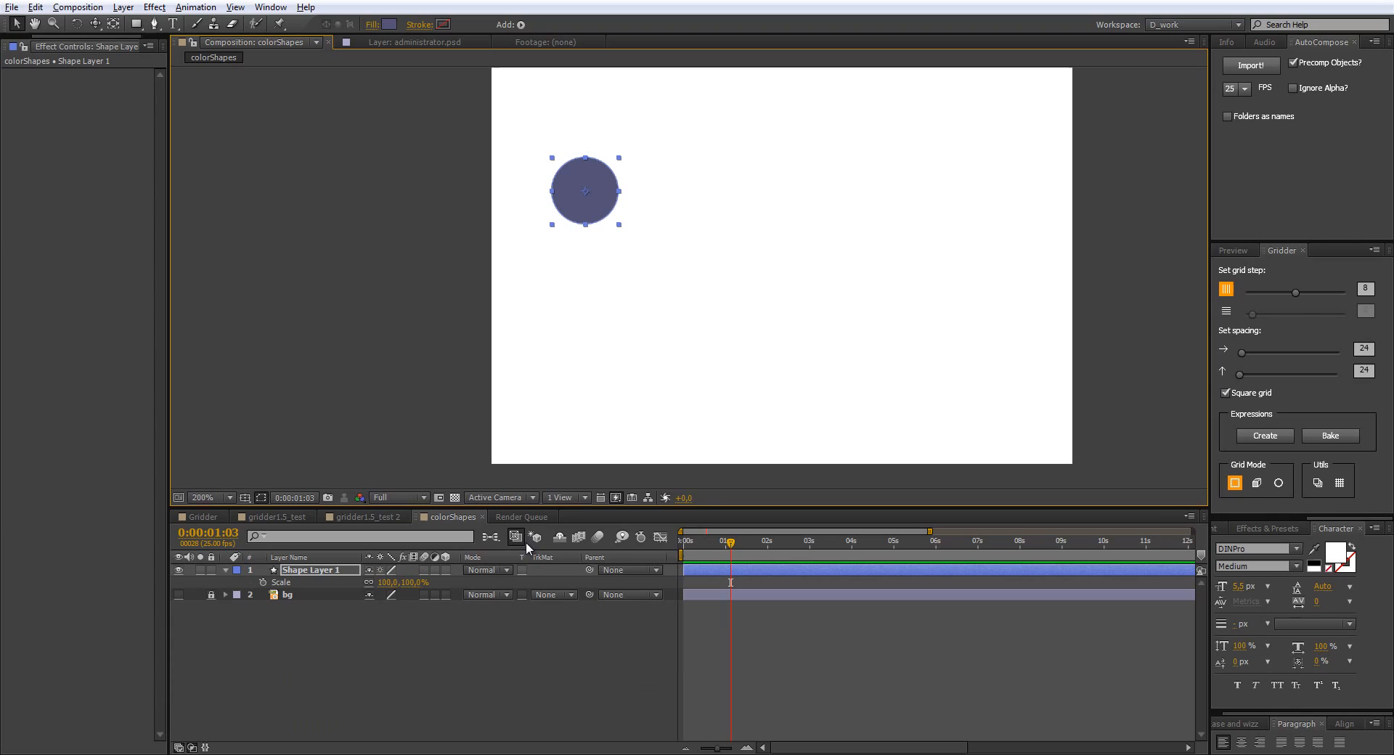
{"action": "mouse_move", "coordinate": [1318, 483]}
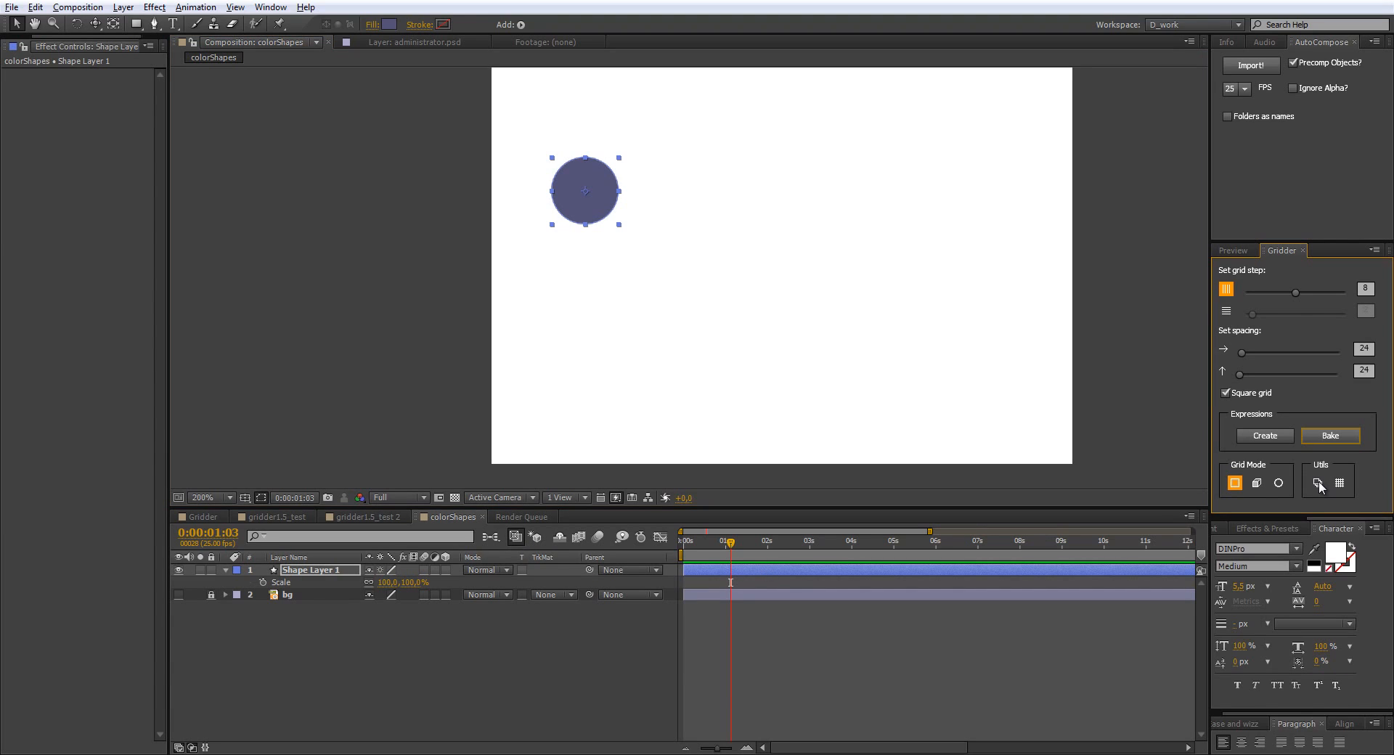
{"action": "left_click", "coordinate": [1319, 482]}
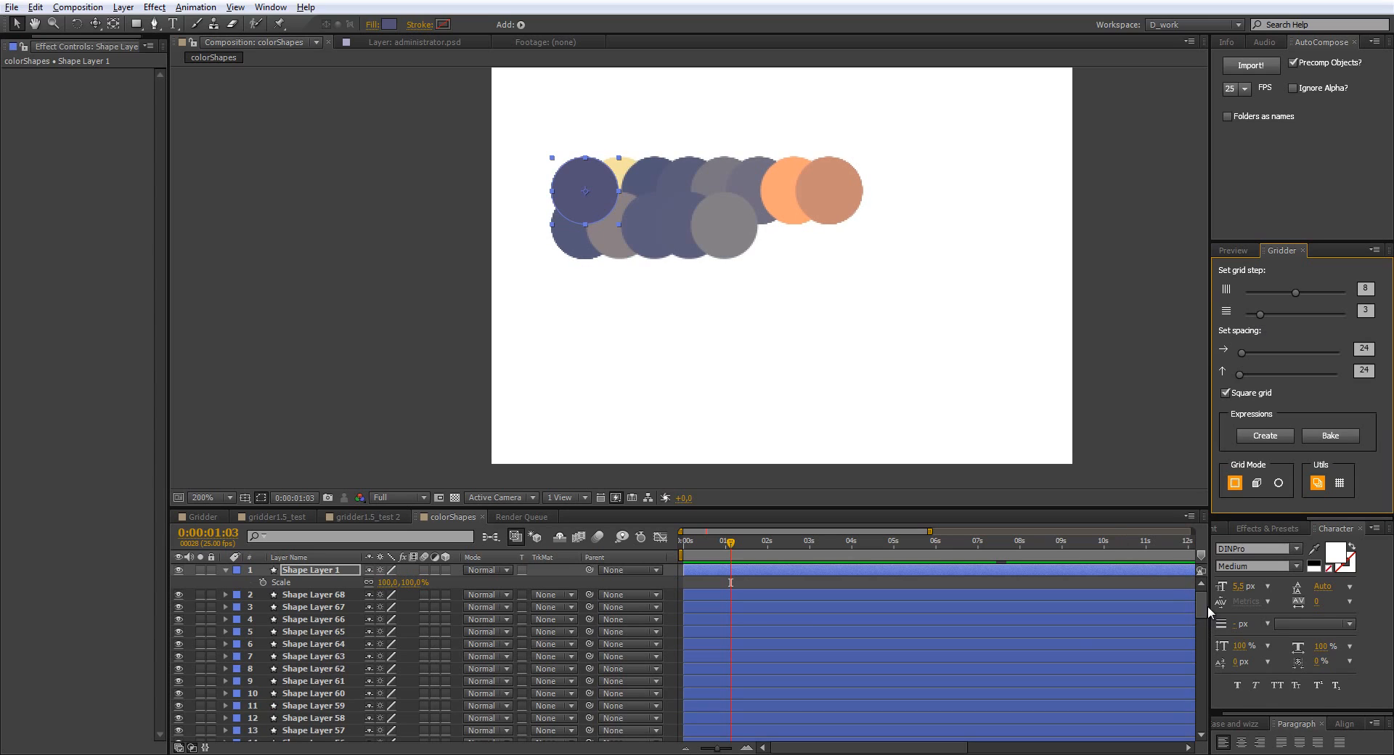
{"action": "scroll", "scroll_direction": "down", "scroll_amount": 3}
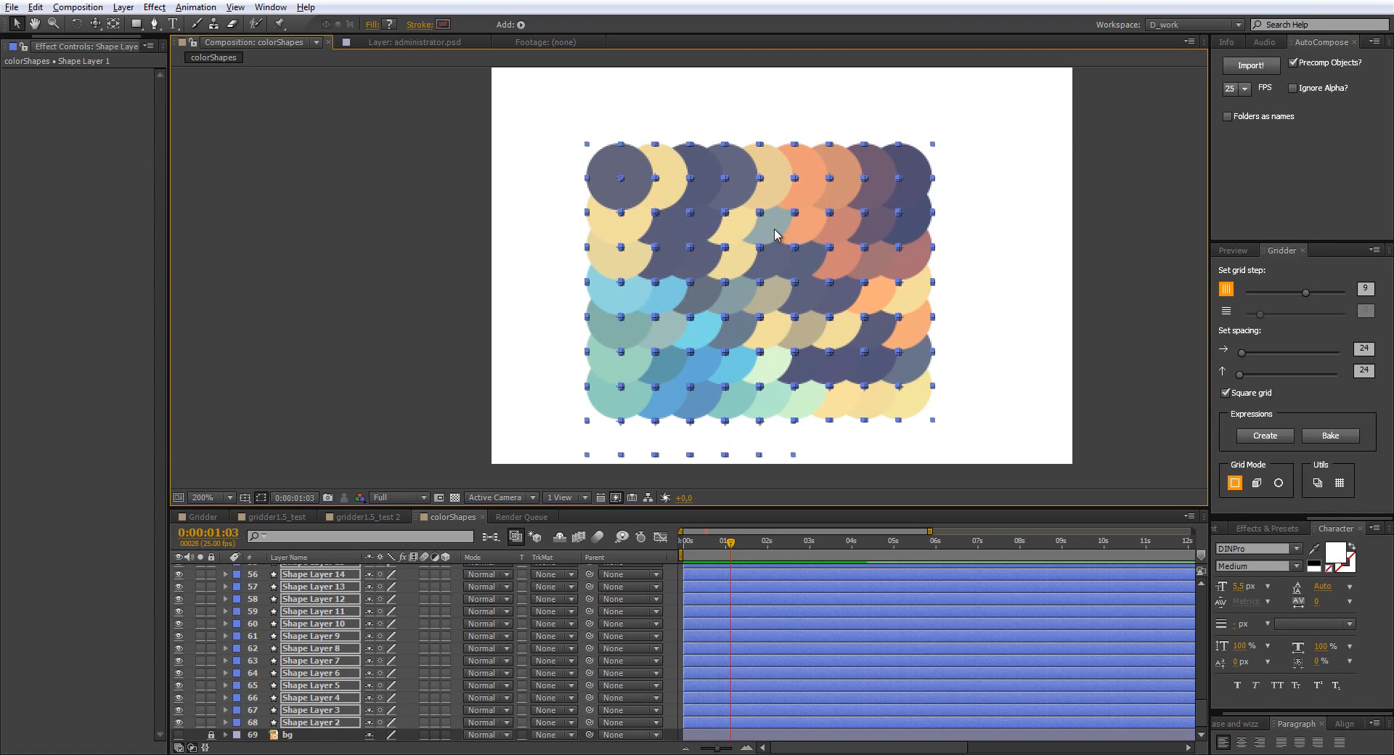
Step: Switch to the gridder1.5_test 2 composition in the Timeline
{"action": "left_click", "coordinate": [364, 517]}
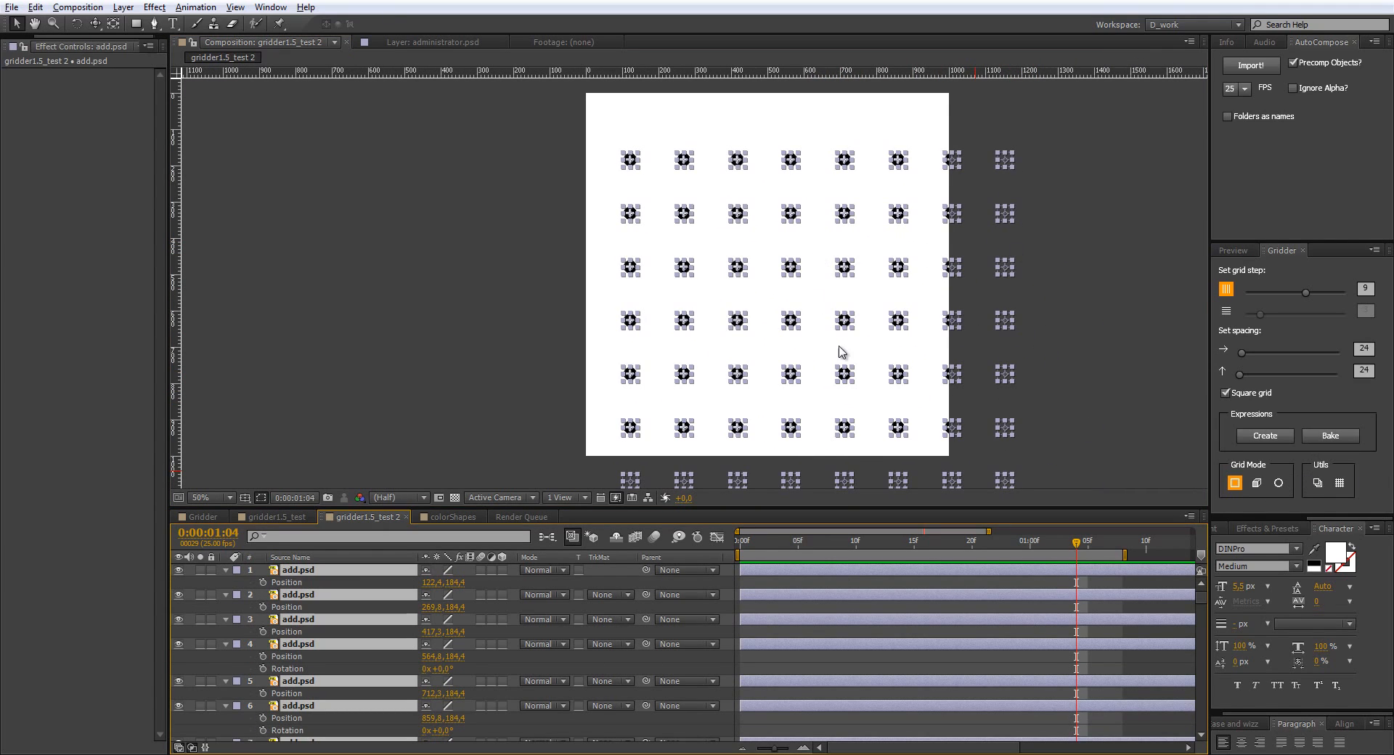
{"action": "mouse_move", "coordinate": [1242, 506]}
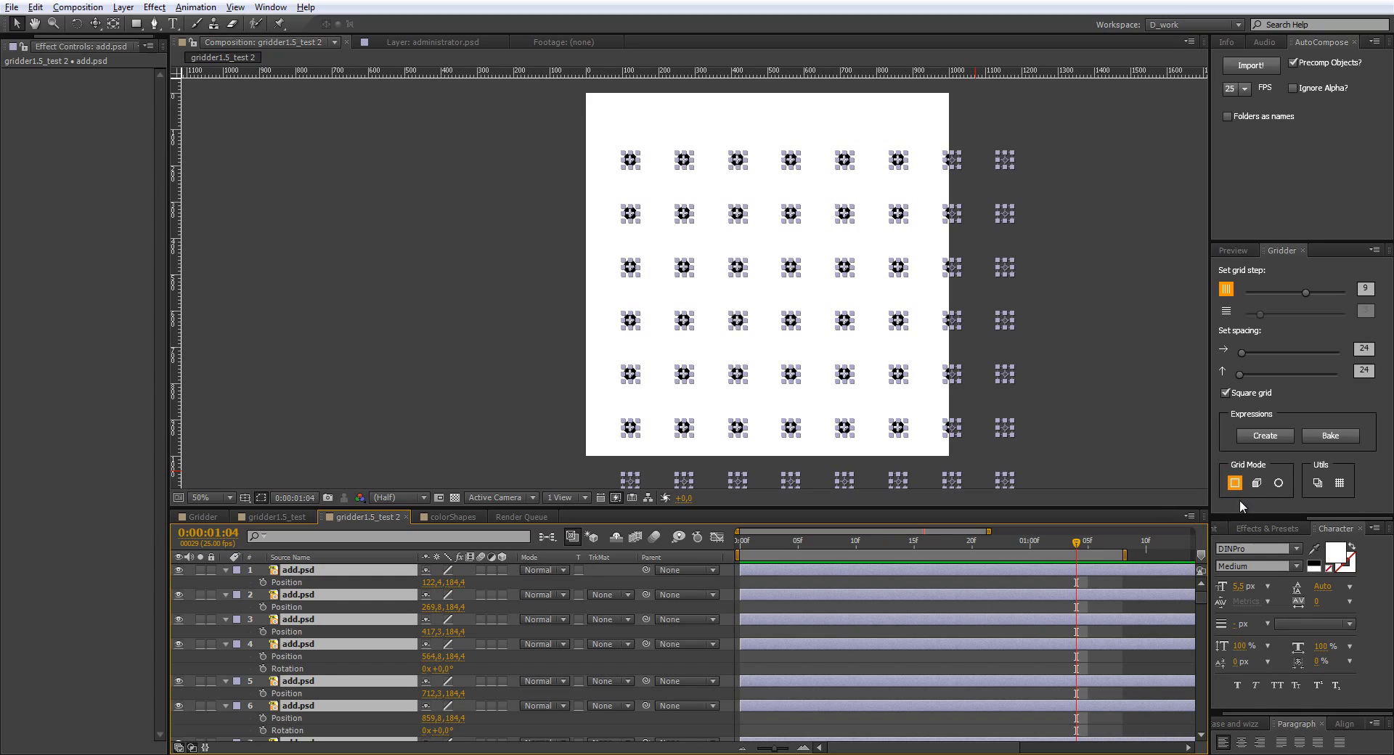
Step: Set Gridder to 3D grid mode with Square grid for equal 362 px spacing
{"action": "left_click", "coordinate": [1256, 483]}
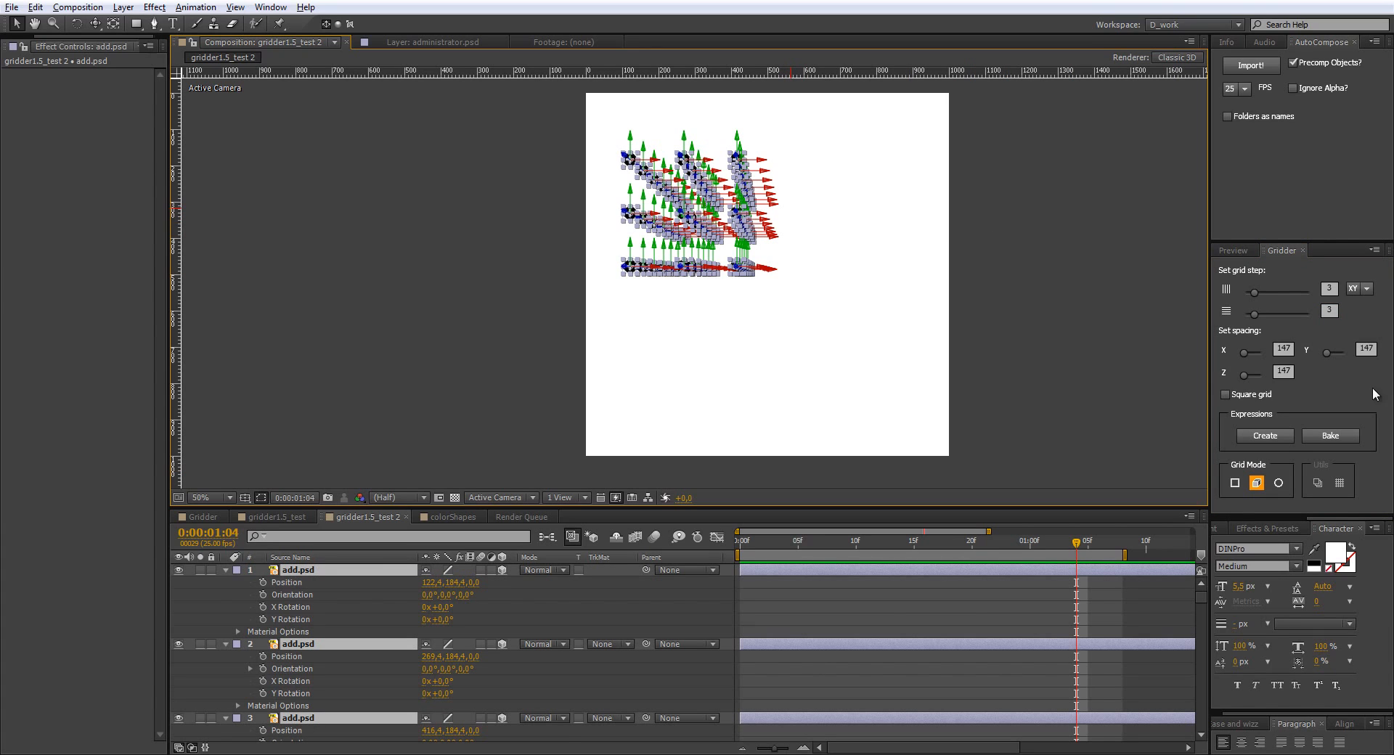
{"action": "mouse_move", "coordinate": [1382, 350]}
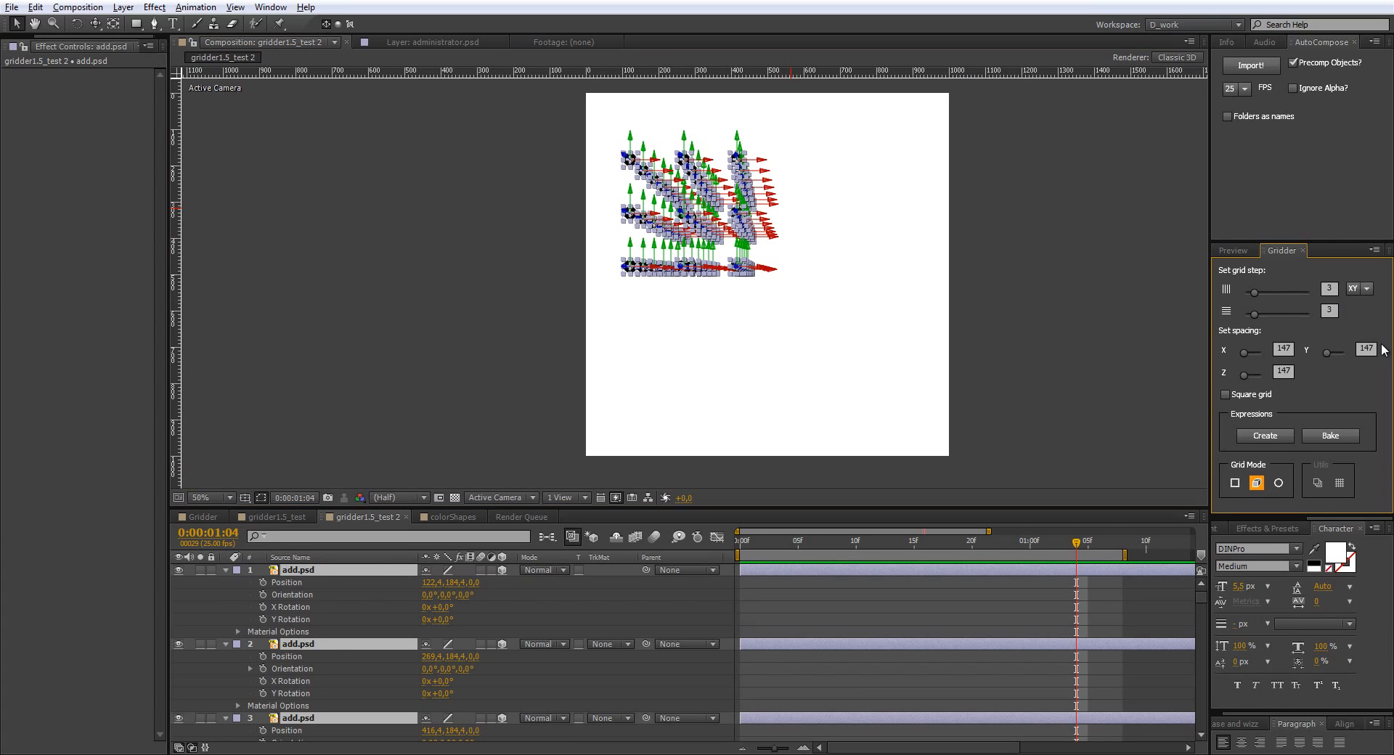
{"action": "left_click", "coordinate": [1224, 395]}
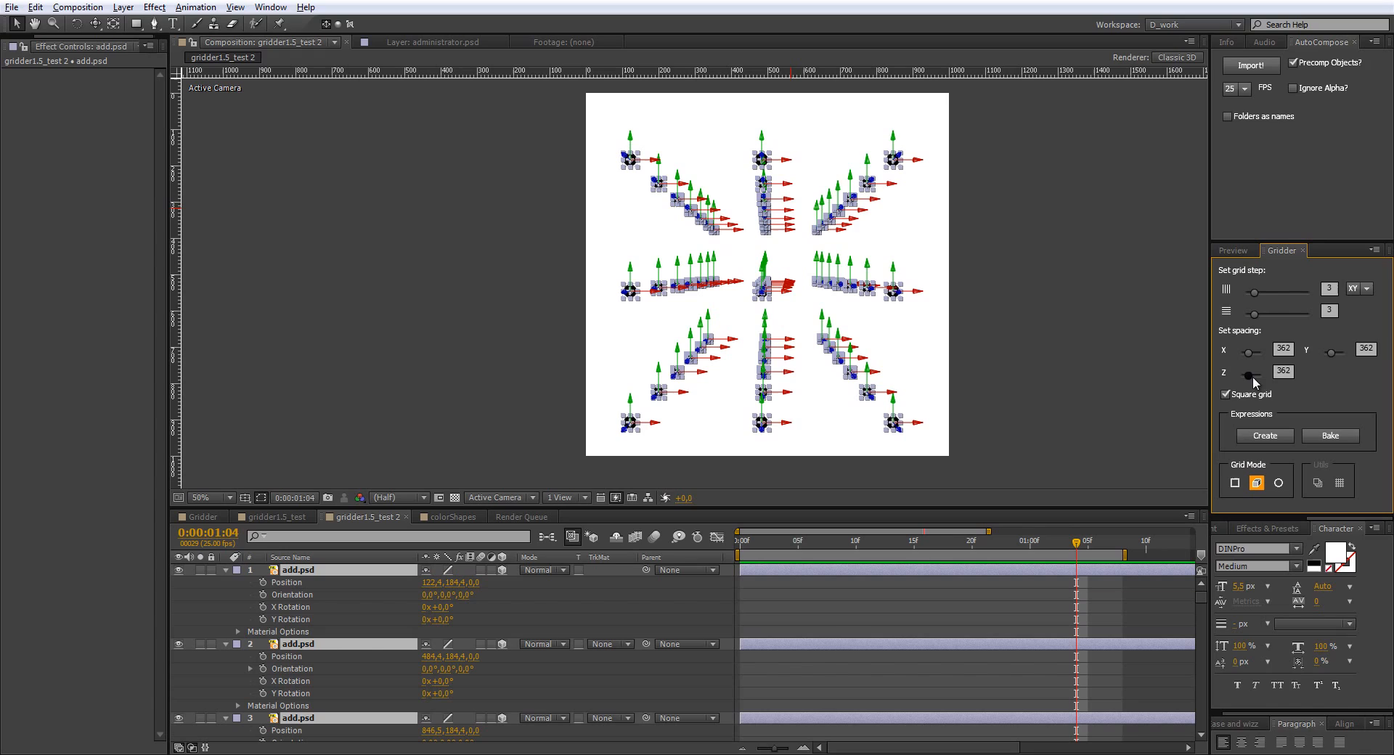
{"action": "mouse_move", "coordinate": [625, 160]}
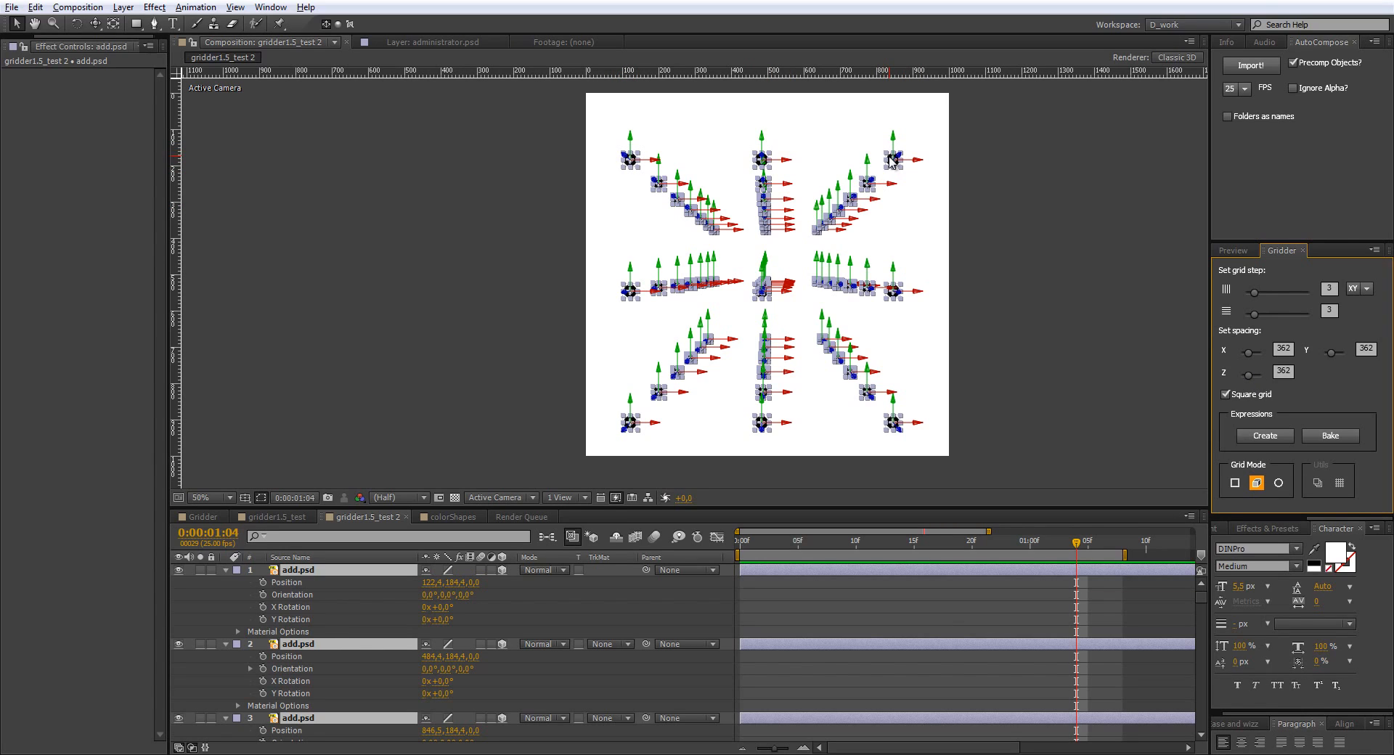
{"action": "mouse_move", "coordinate": [642, 430]}
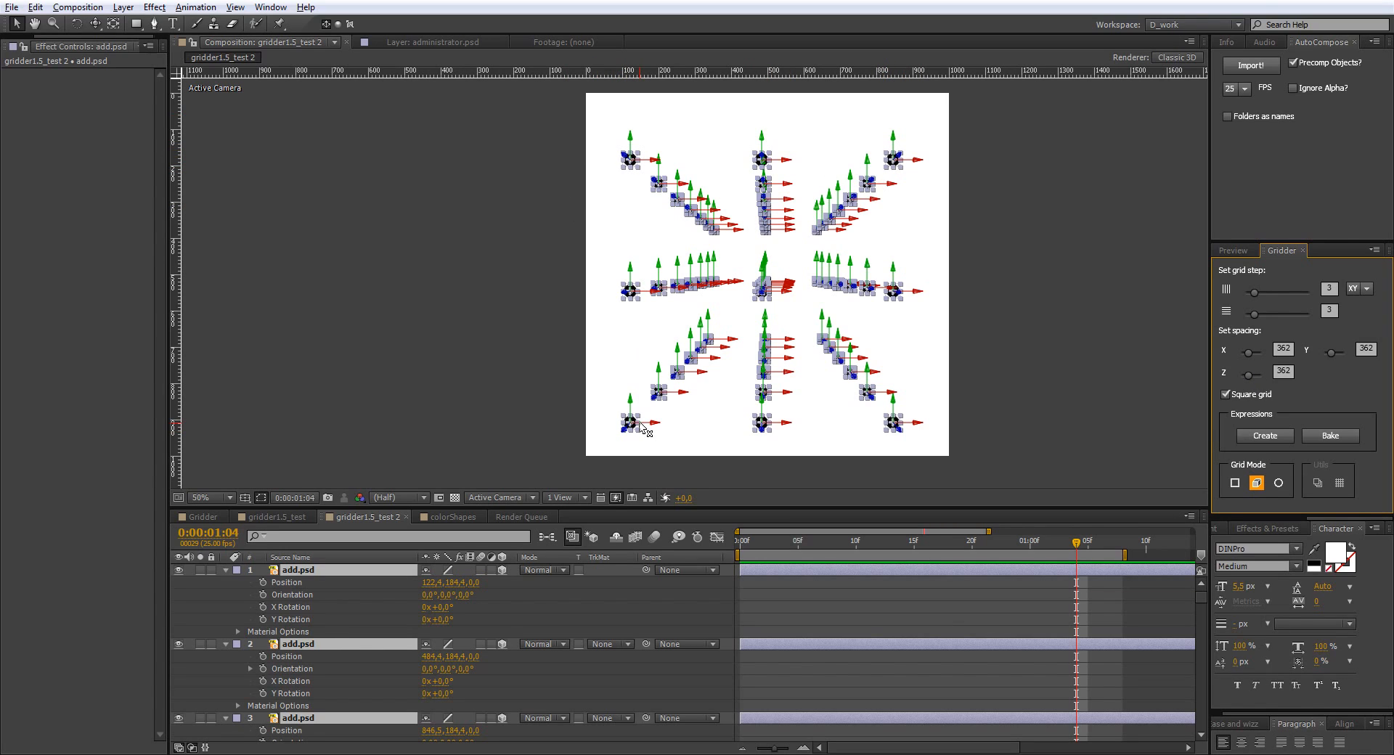
{"action": "mouse_move", "coordinate": [706, 310]}
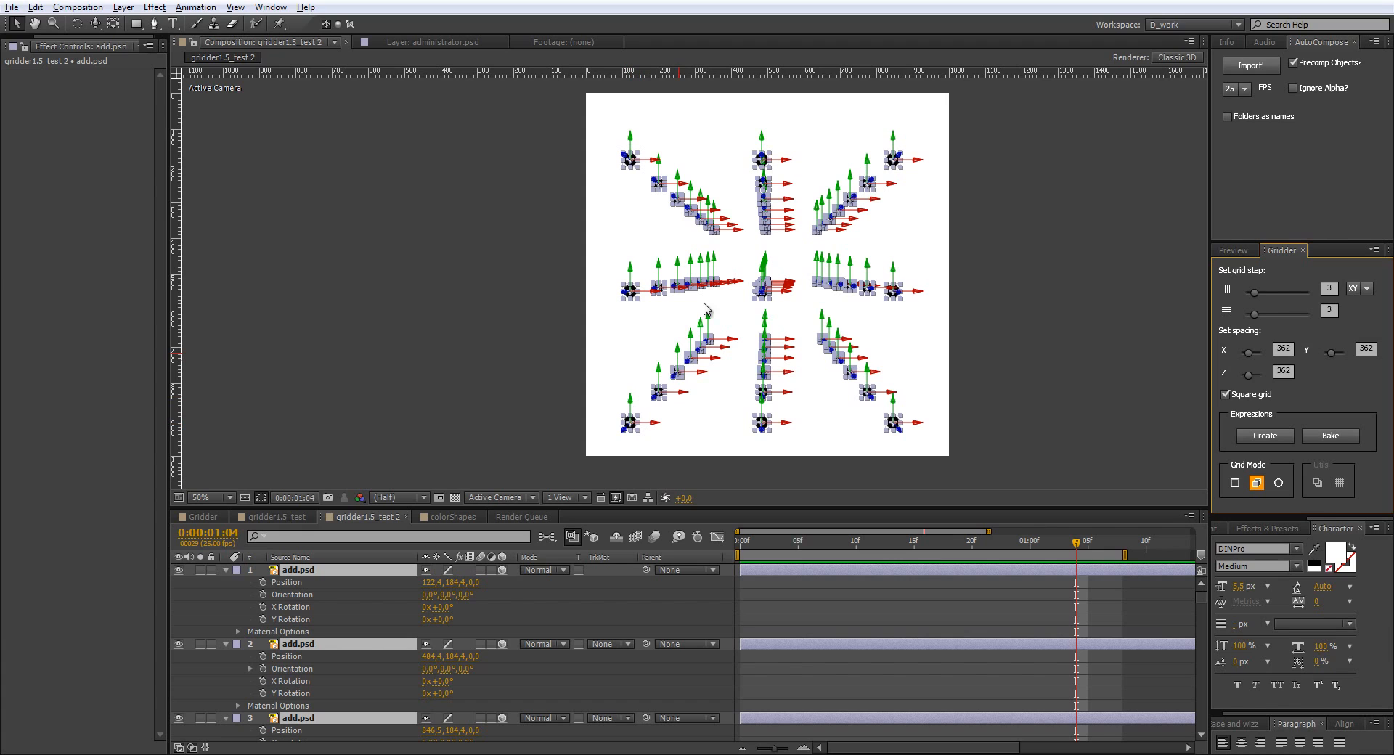
{"action": "mouse_move", "coordinate": [740, 392]}
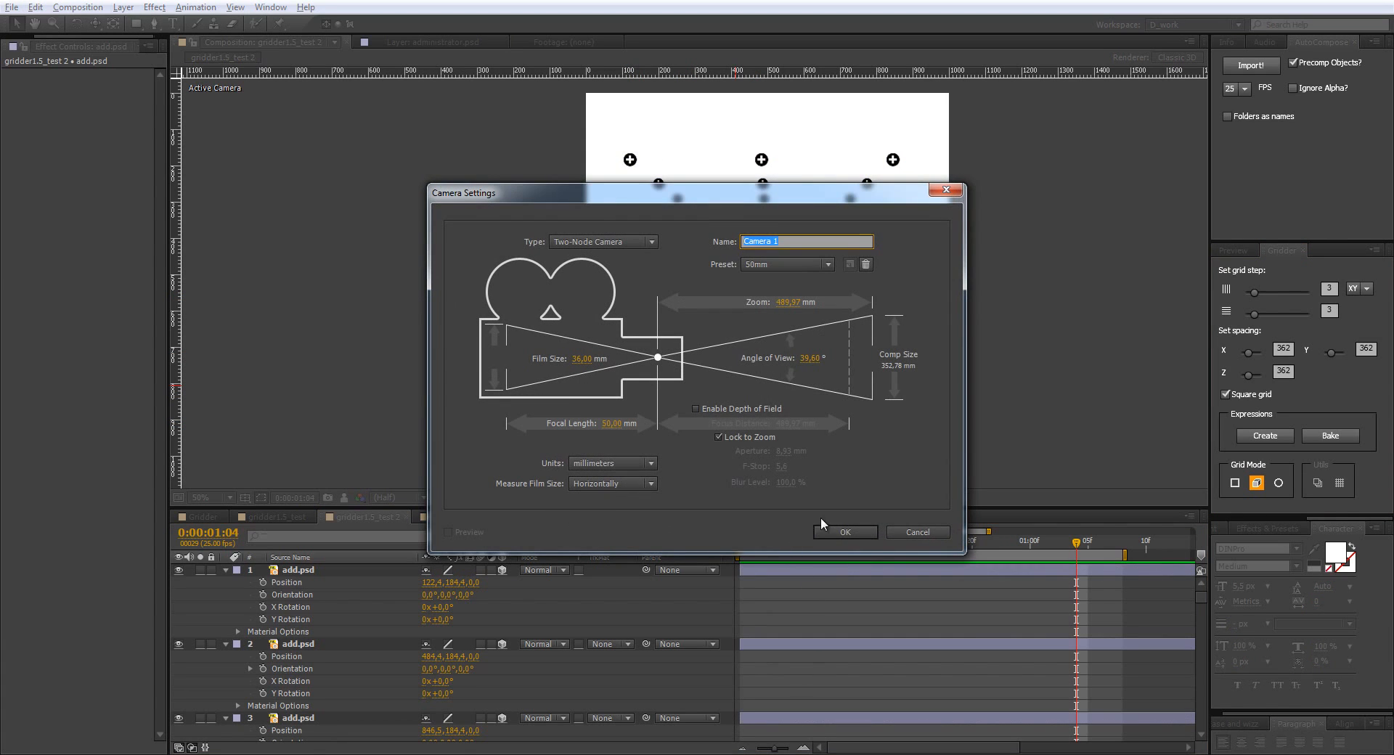
Step: Confirm the Camera 1 settings and choose the YZ plane for the grid
{"action": "left_click", "coordinate": [843, 531]}
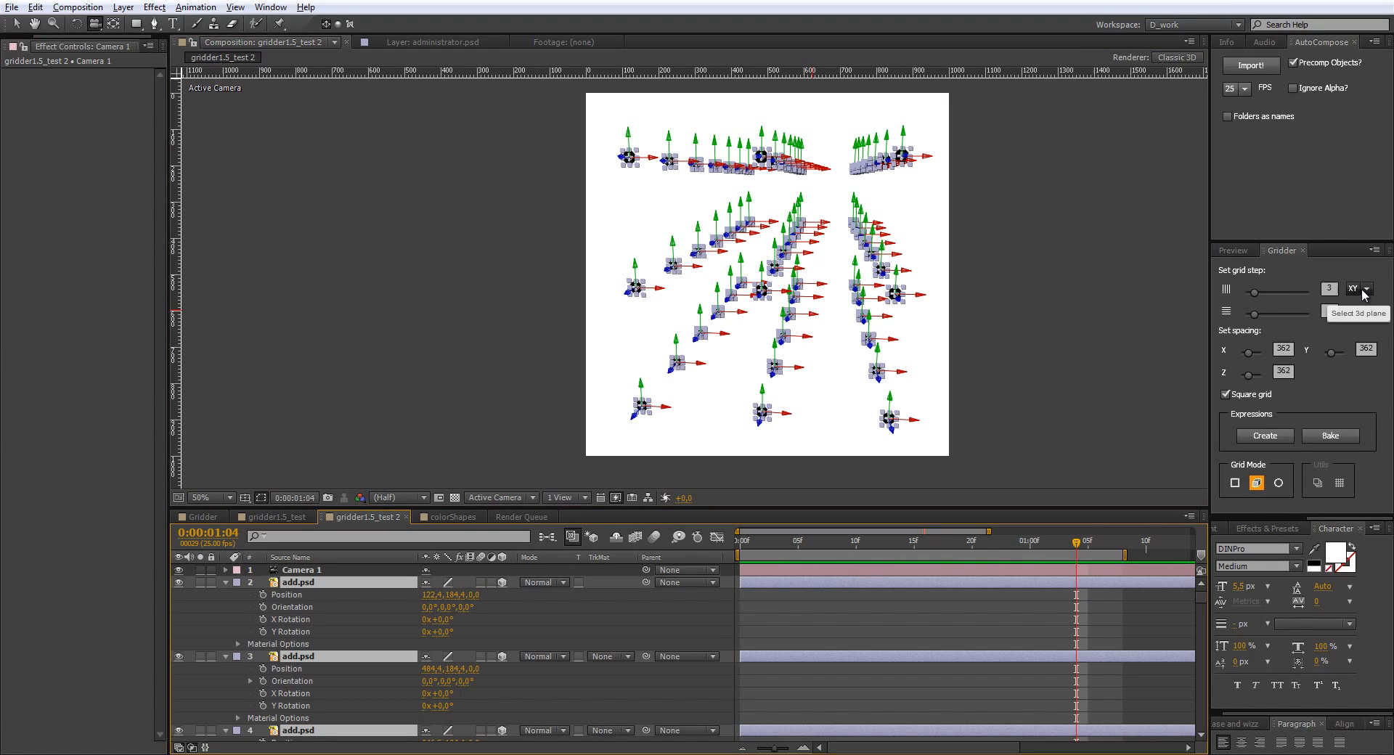
{"action": "left_click", "coordinate": [1363, 289]}
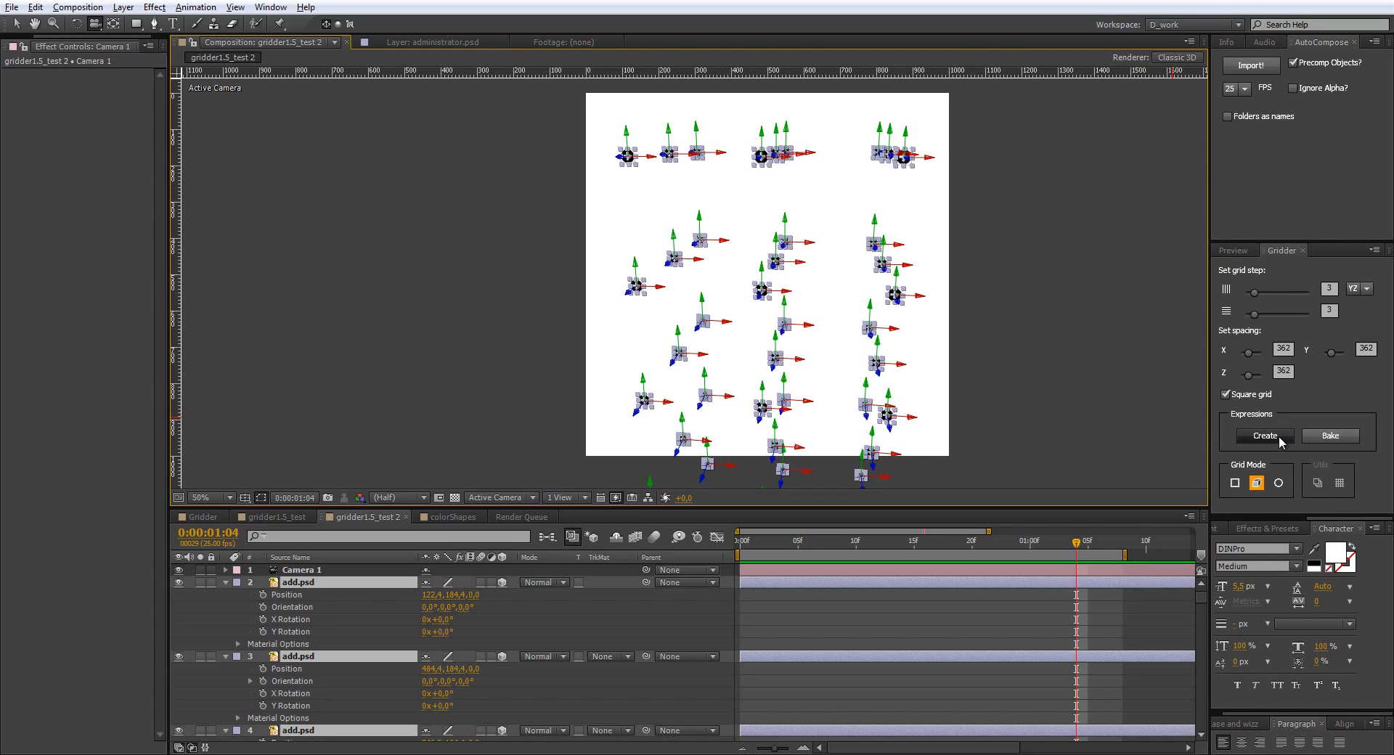
Step: Generate grid expression controls, tilt the grid 22° and 15°, then reselect all add.psd layers
{"action": "left_click", "coordinate": [1263, 435]}
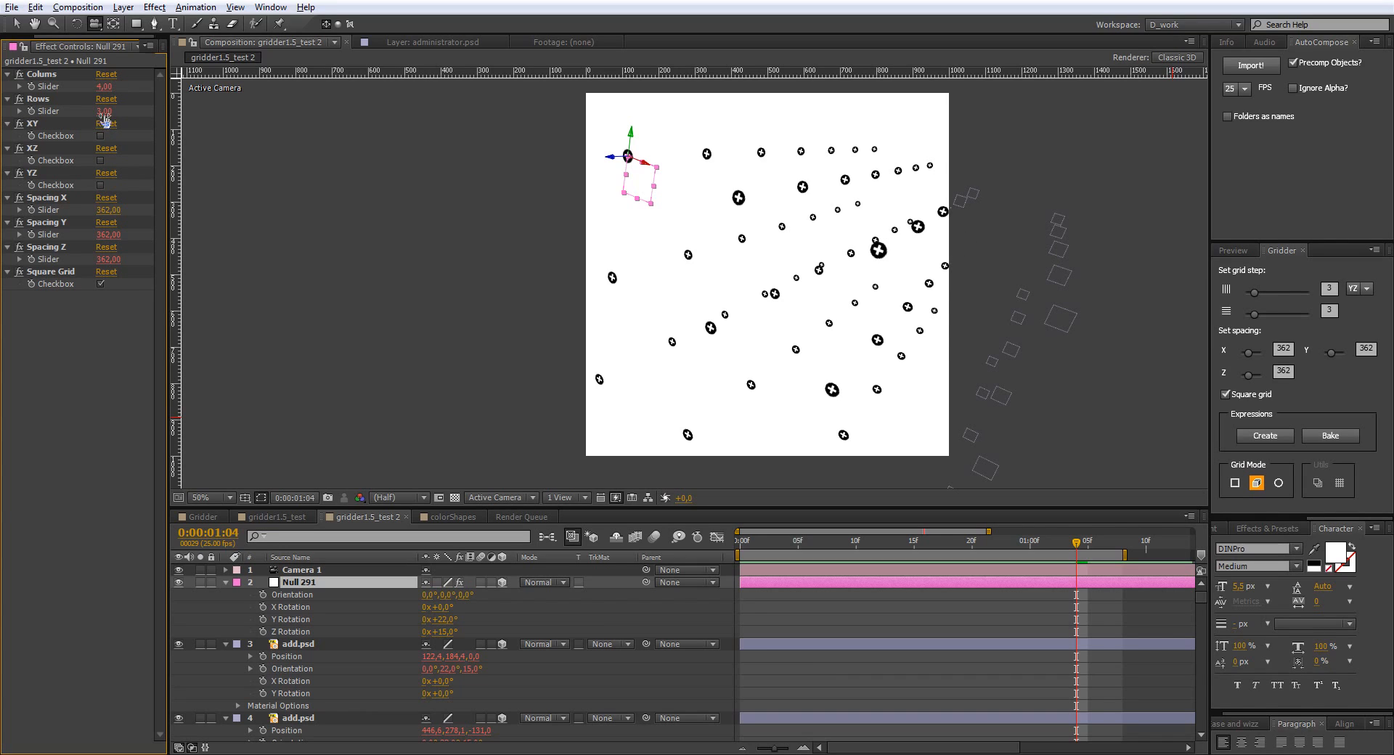
{"action": "left_click", "coordinate": [103, 111]}
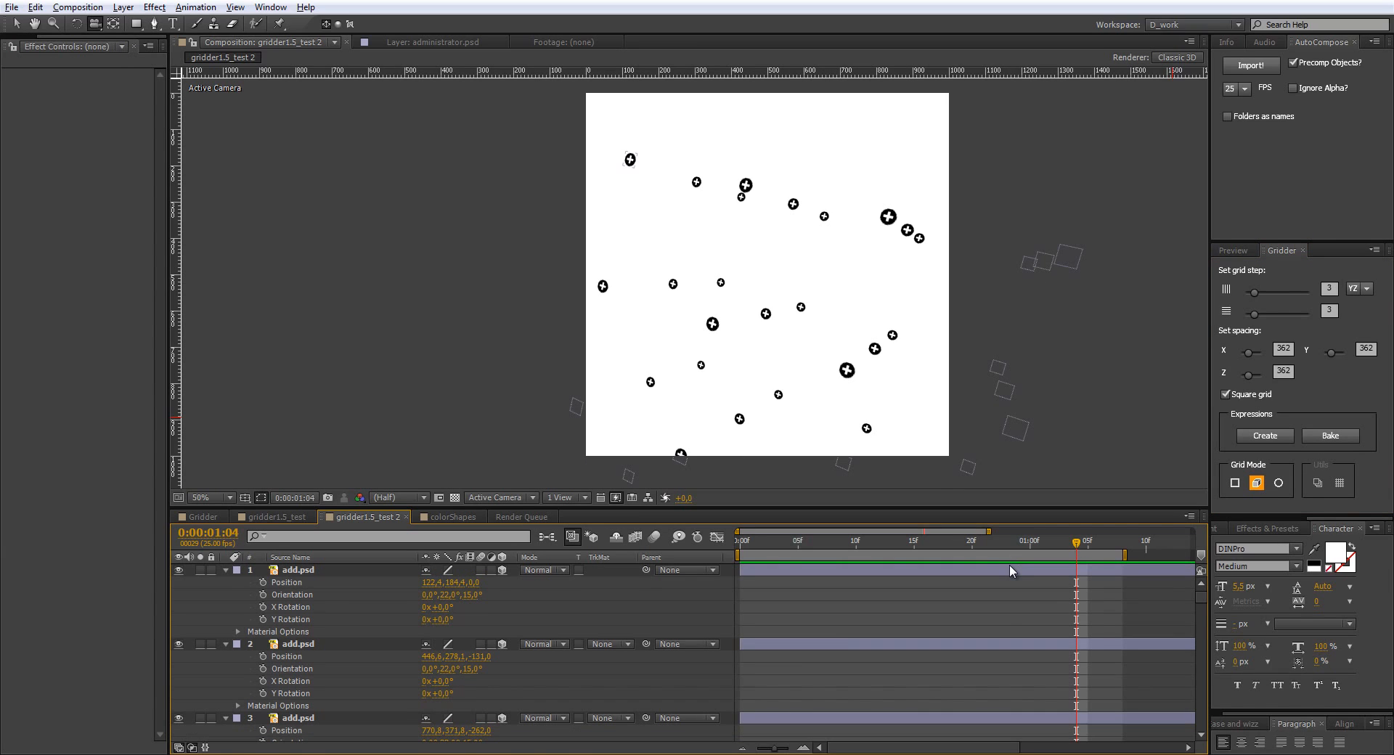
{"action": "left_click", "coordinate": [297, 570]}
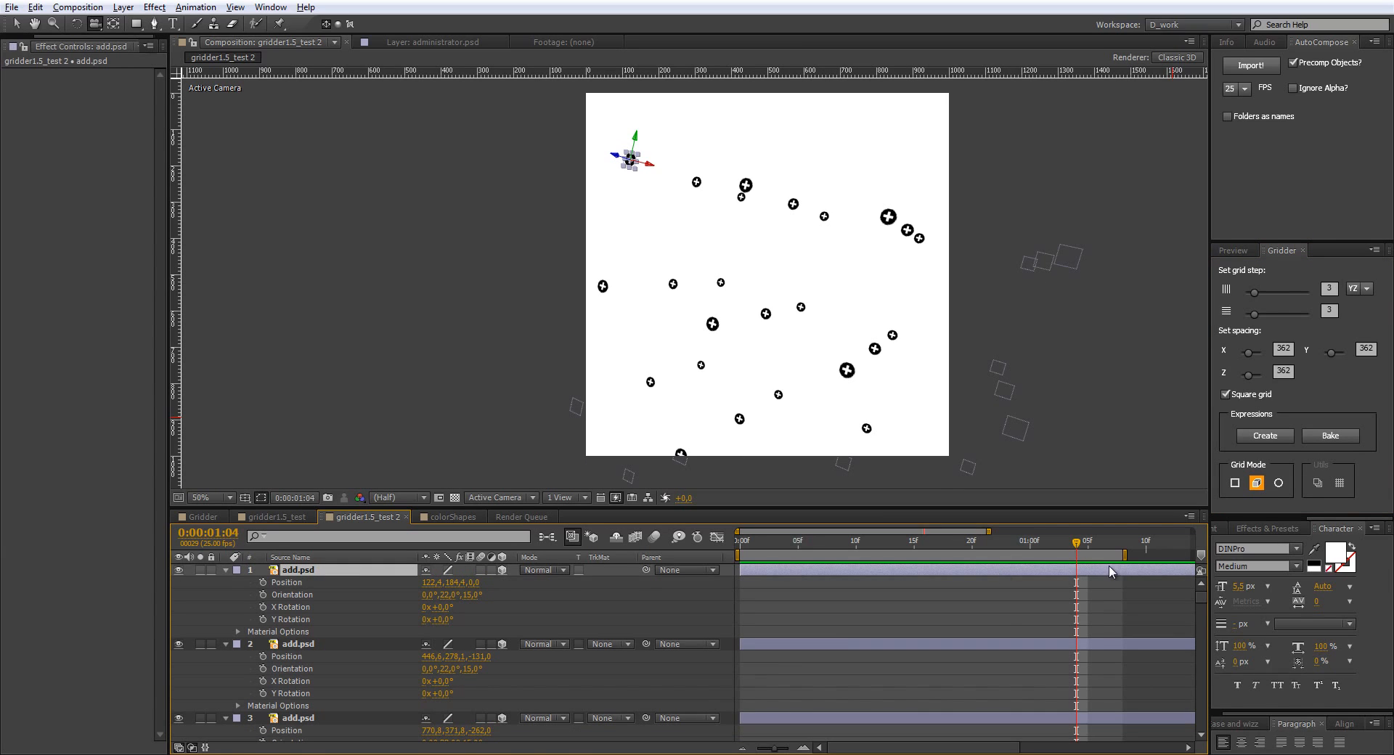
{"action": "left_click", "coordinate": [1279, 483]}
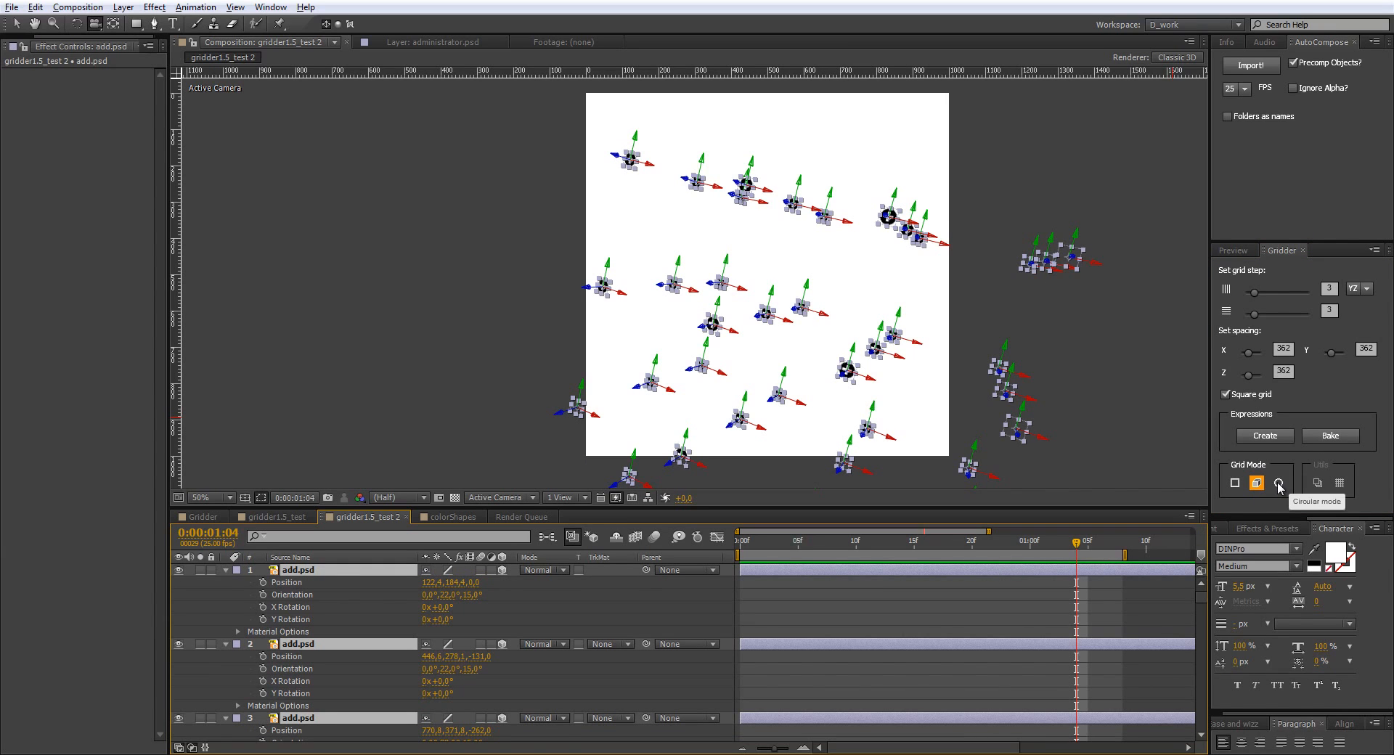
Step: Switch Gridder to Circular mode and adjust the radius and angular spread
{"action": "left_click", "coordinate": [1278, 482]}
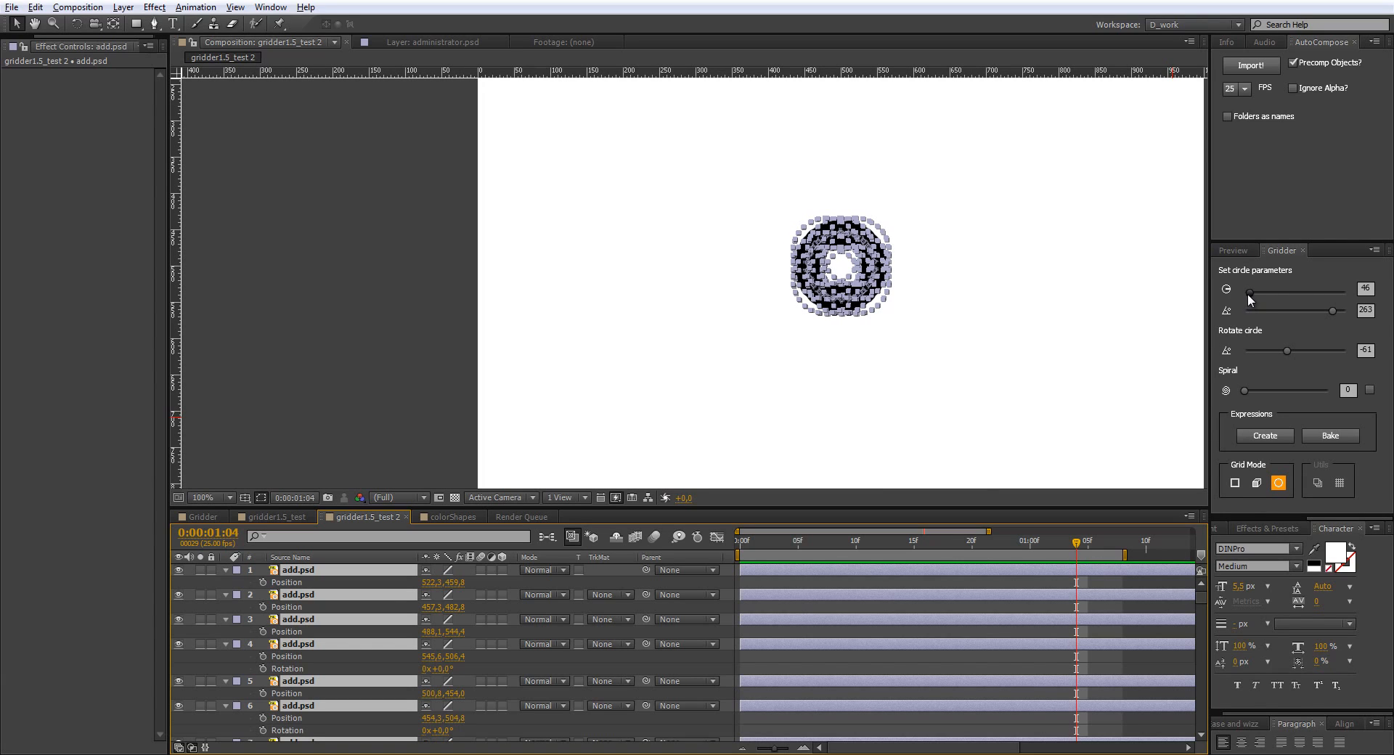
{"action": "left_click_drag", "start_coordinate": [1249, 293], "coordinate": [1276, 292]}
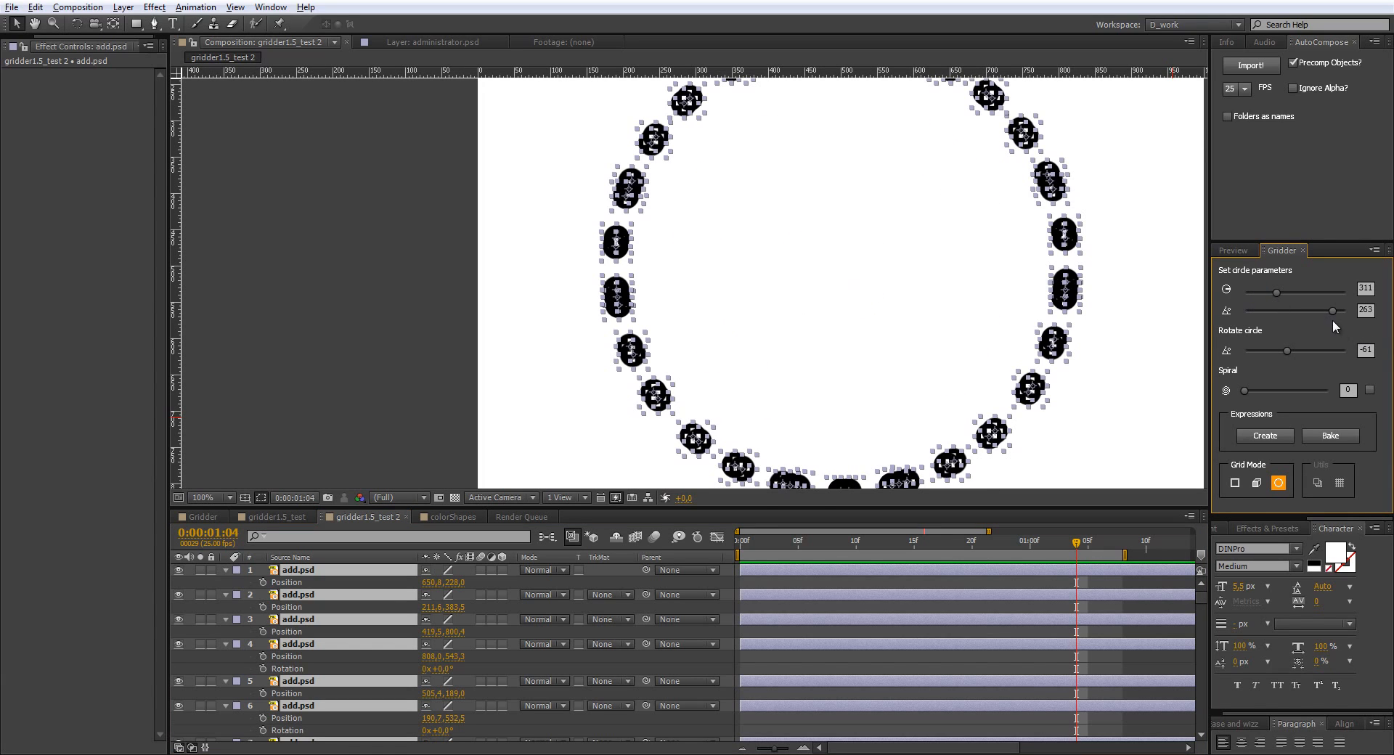
{"action": "left_click_drag", "start_coordinate": [1324, 310], "coordinate": [1275, 309]}
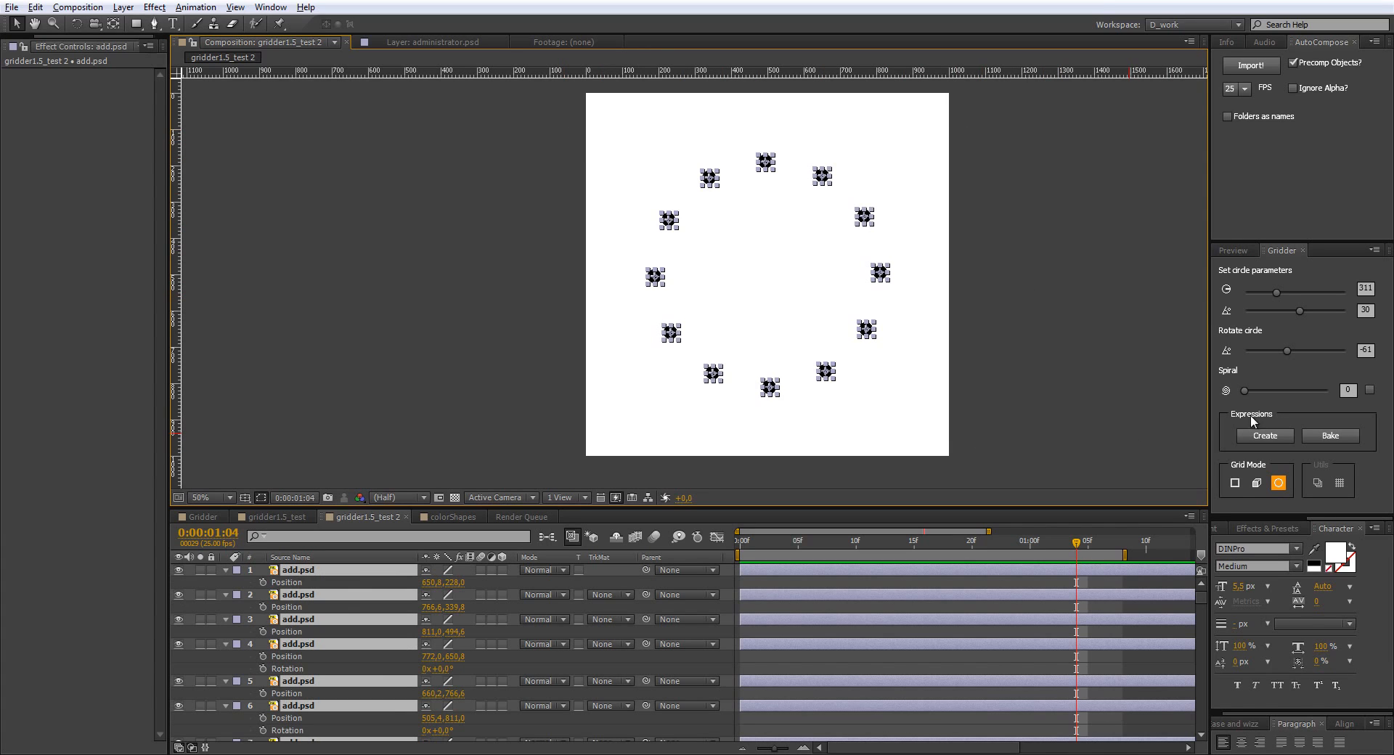
Step: Pack the icons into a dense ring, then break it into radiating spiral arms
{"action": "left_click_drag", "start_coordinate": [1298, 309], "coordinate": [1263, 309]}
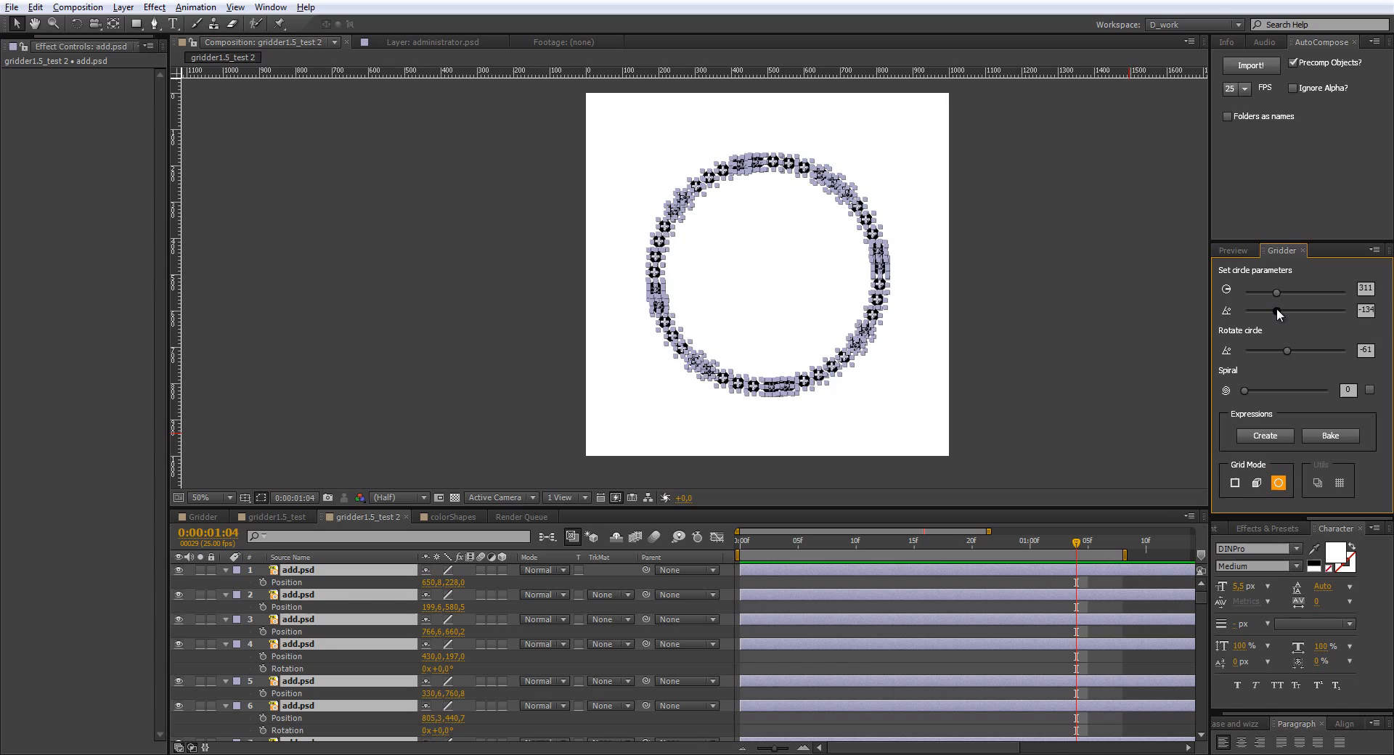
{"action": "left_click_drag", "start_coordinate": [1303, 310], "coordinate": [1280, 311]}
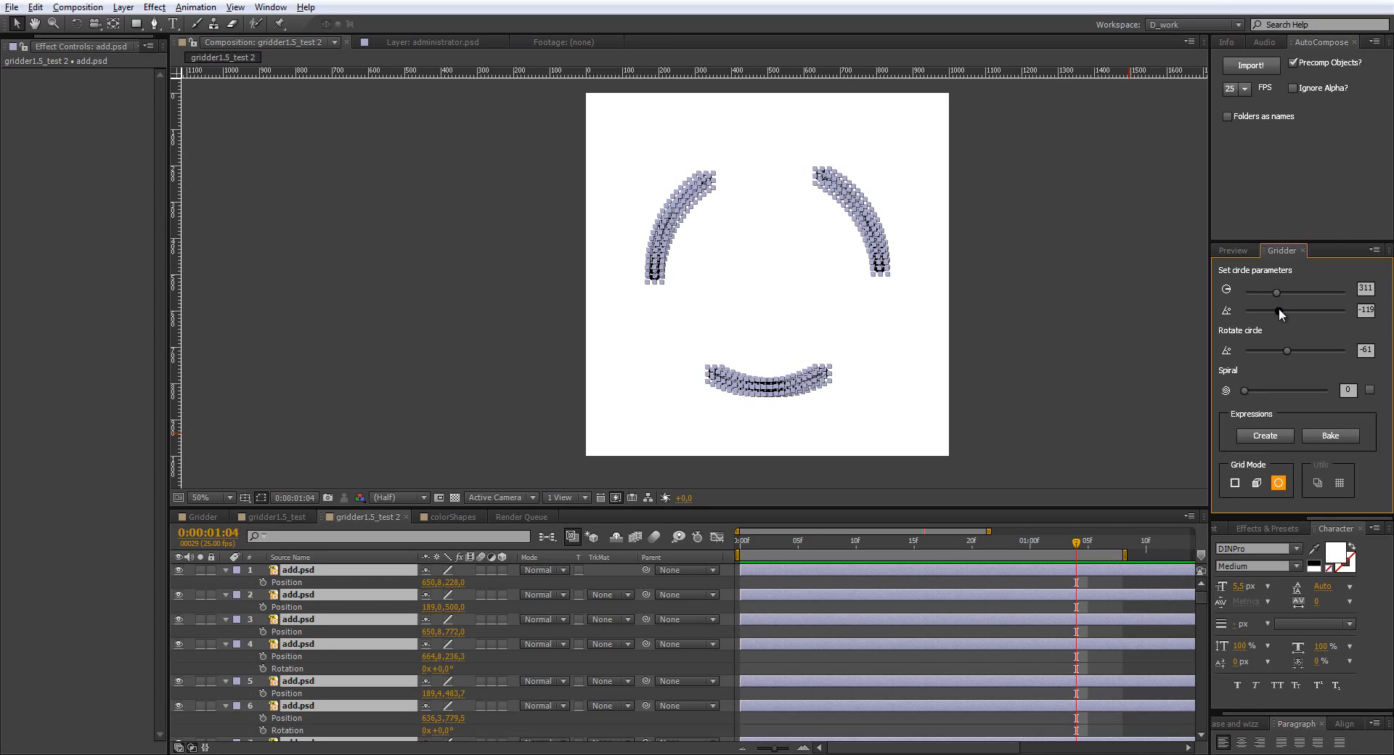
{"action": "left_click_drag", "start_coordinate": [1280, 310], "coordinate": [1294, 311]}
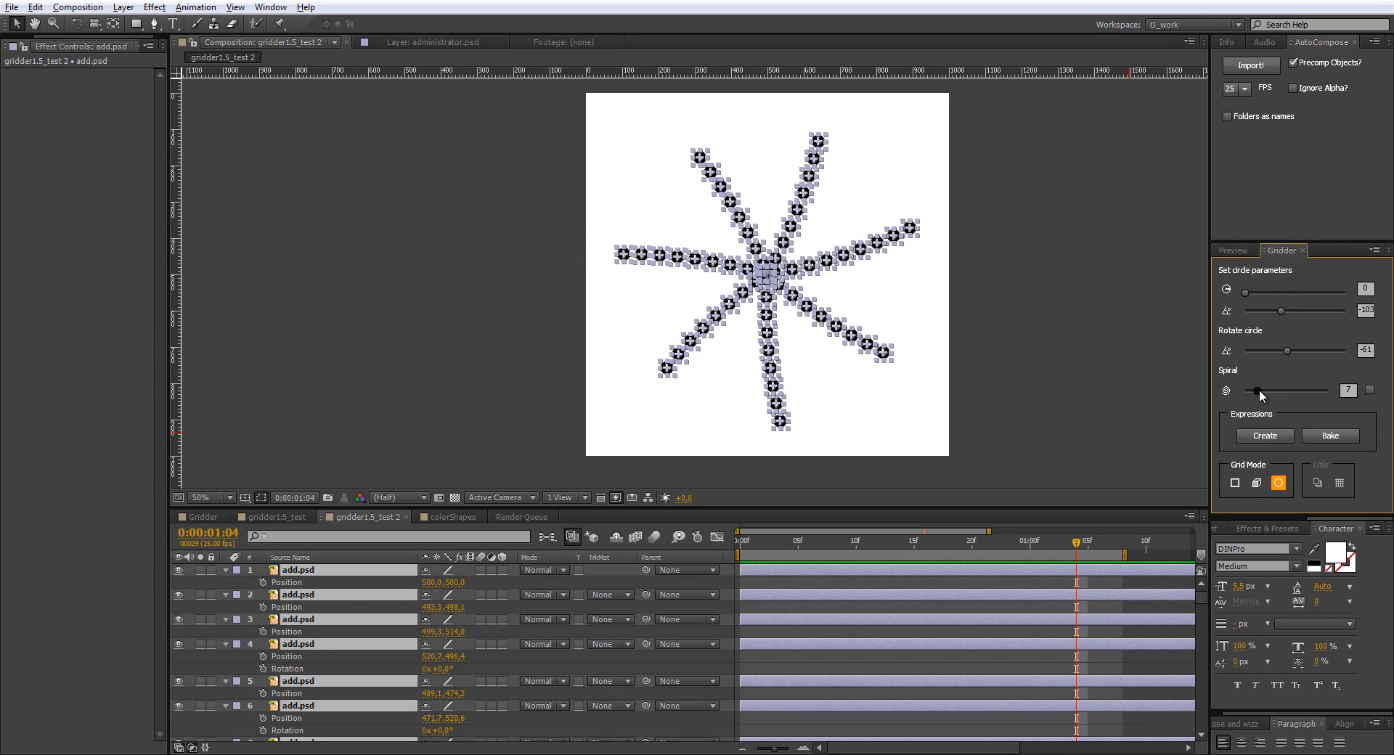
Step: Raise Gridder's Spiral to 10 and adjust the angle until the add.psd icons curl into one spiral
{"action": "left_click_drag", "start_coordinate": [1260, 390], "coordinate": [1276, 390]}
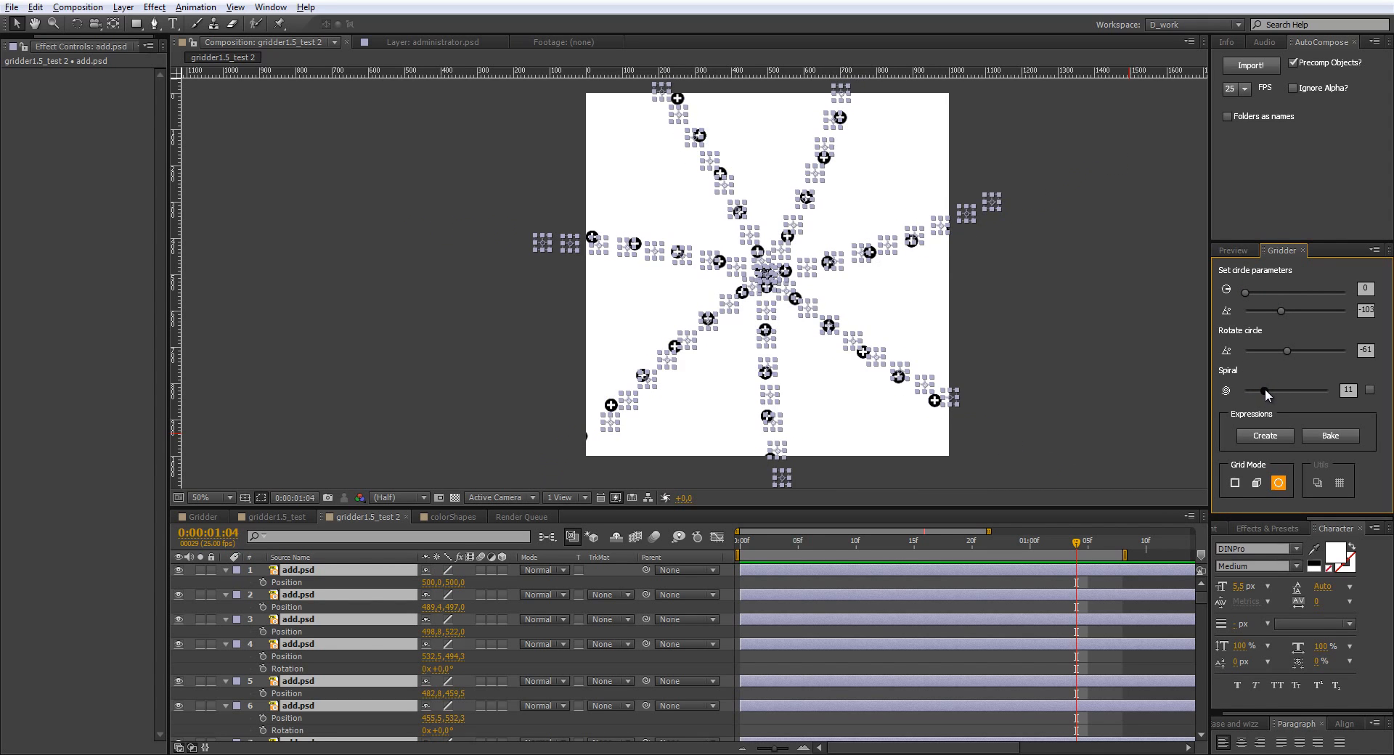
{"action": "left_click_drag", "start_coordinate": [1280, 309], "coordinate": [1267, 319]}
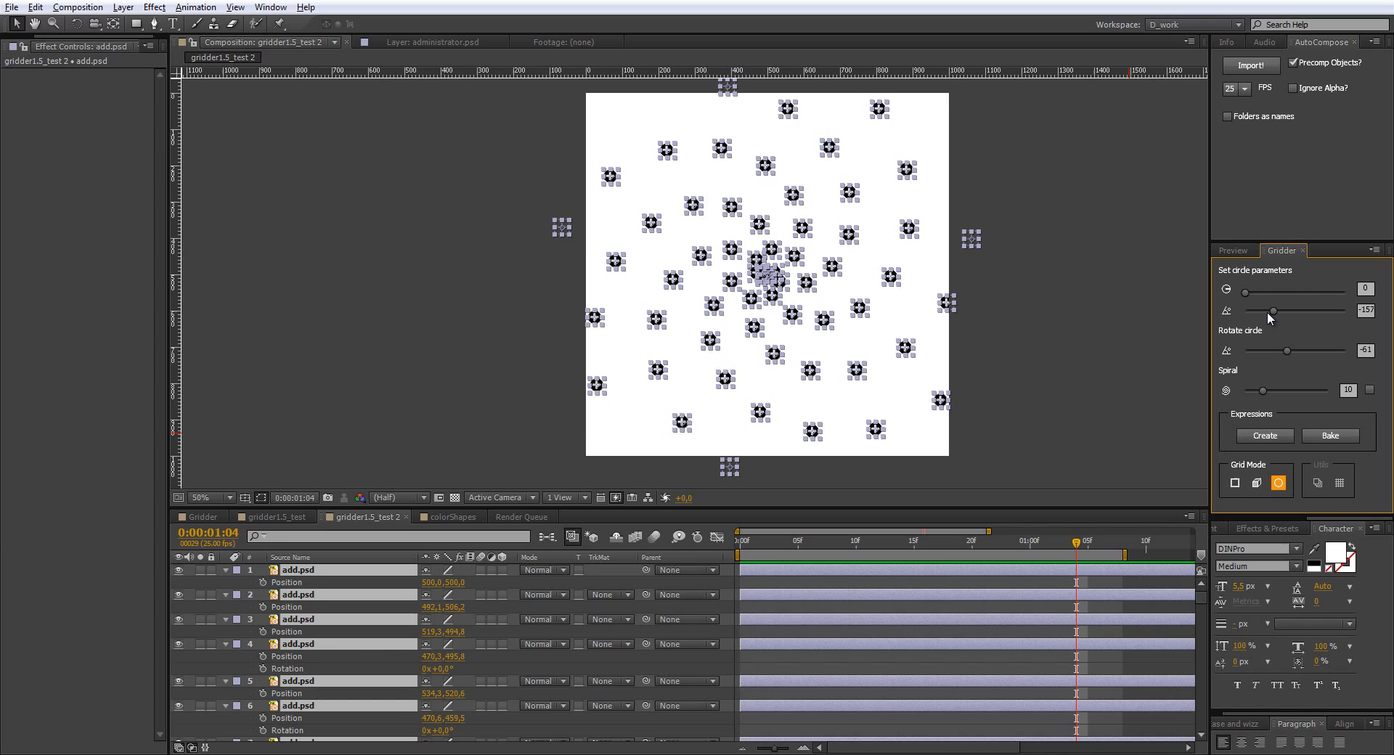
{"action": "left_click_drag", "start_coordinate": [1291, 310], "coordinate": [1270, 311]}
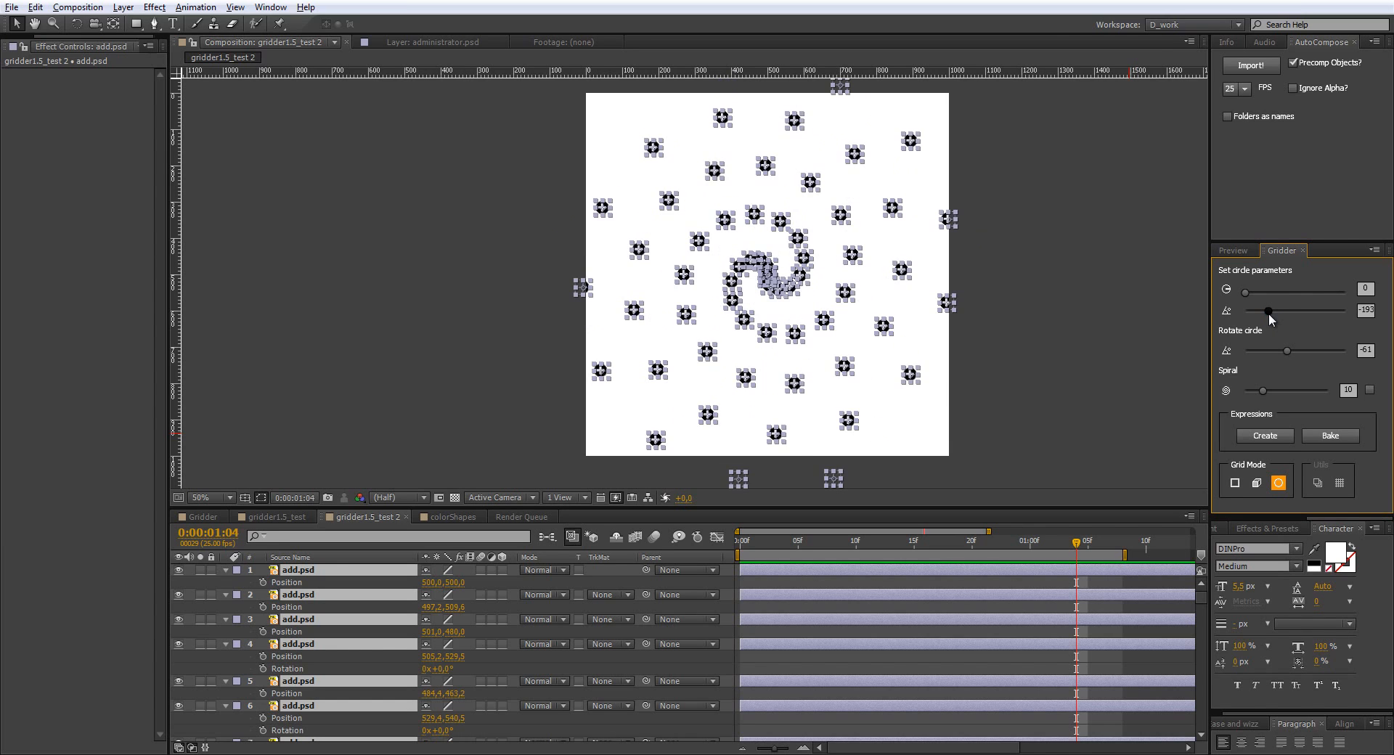
{"action": "left_click_drag", "start_coordinate": [1245, 311], "coordinate": [1290, 311]}
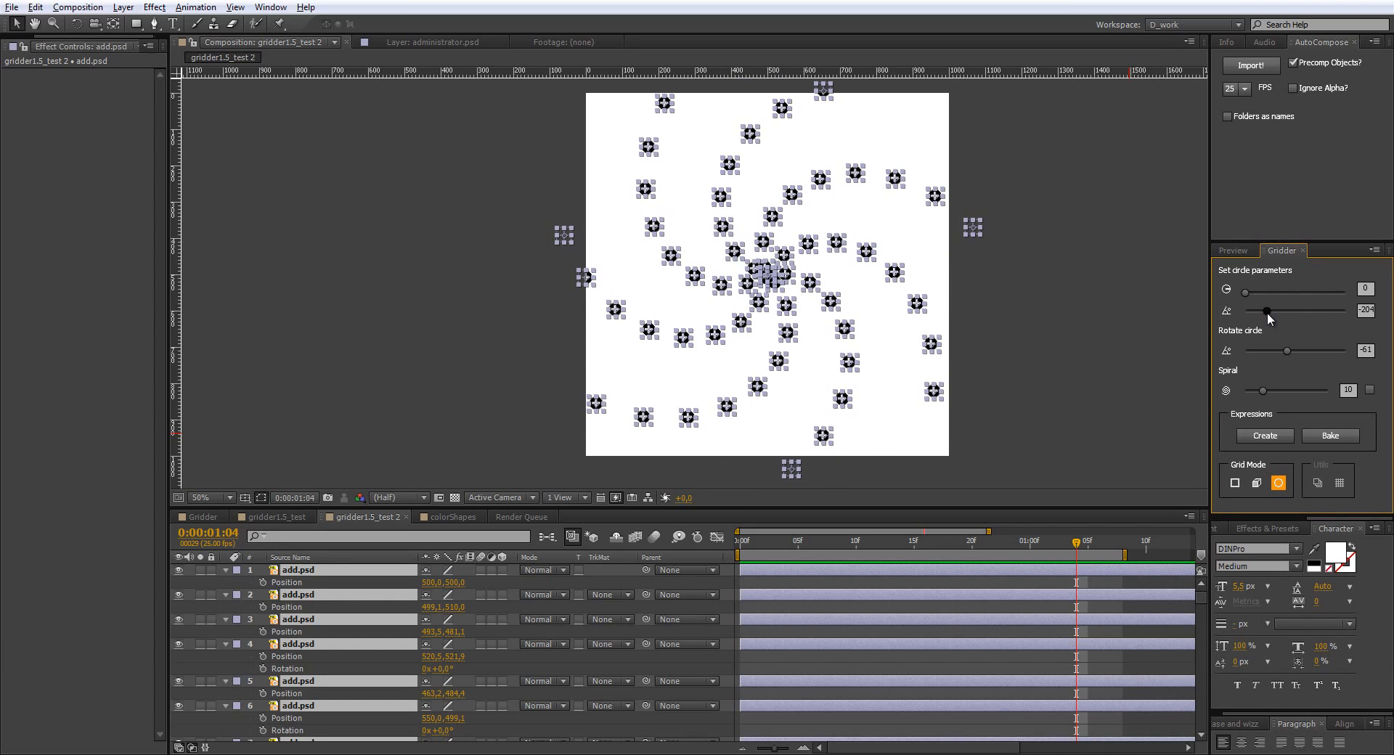
{"action": "left_click_drag", "start_coordinate": [1257, 310], "coordinate": [1296, 311]}
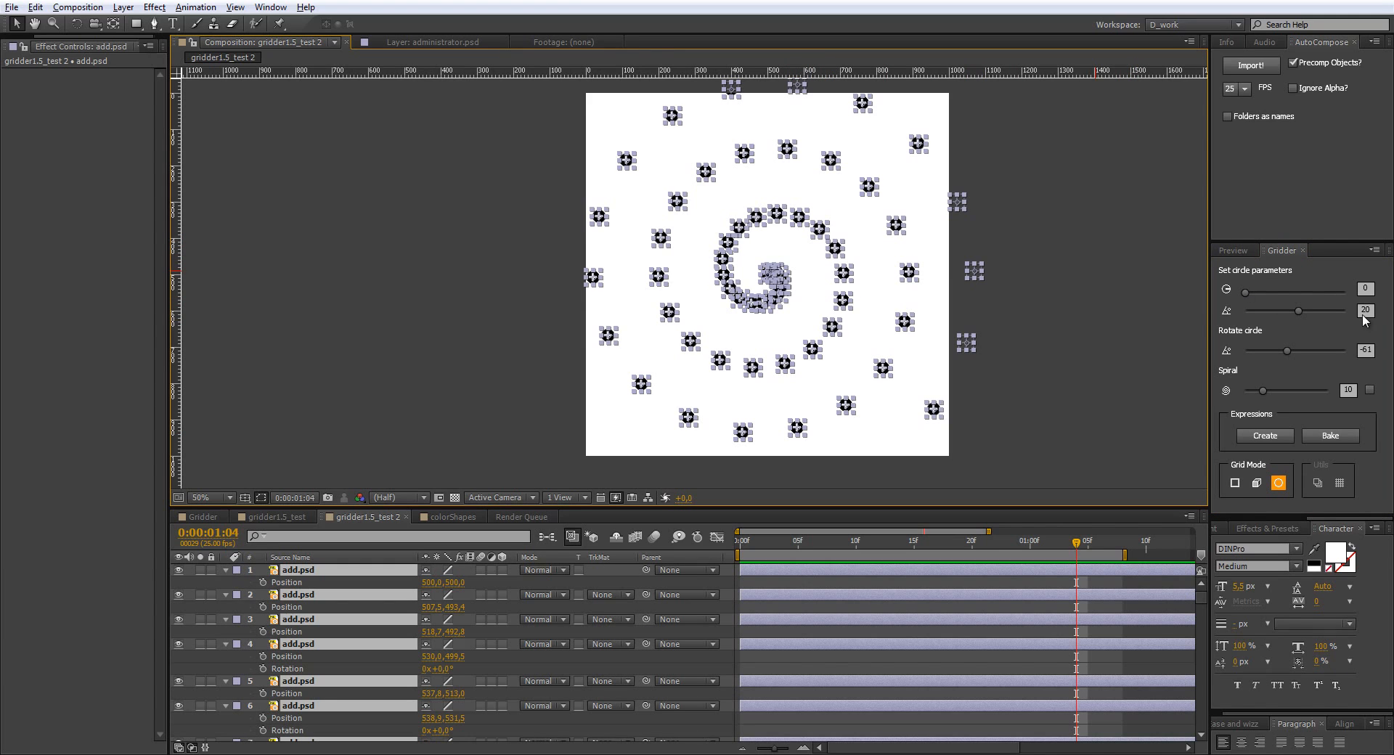
{"action": "left_click_drag", "start_coordinate": [1298, 311], "coordinate": [1307, 310]}
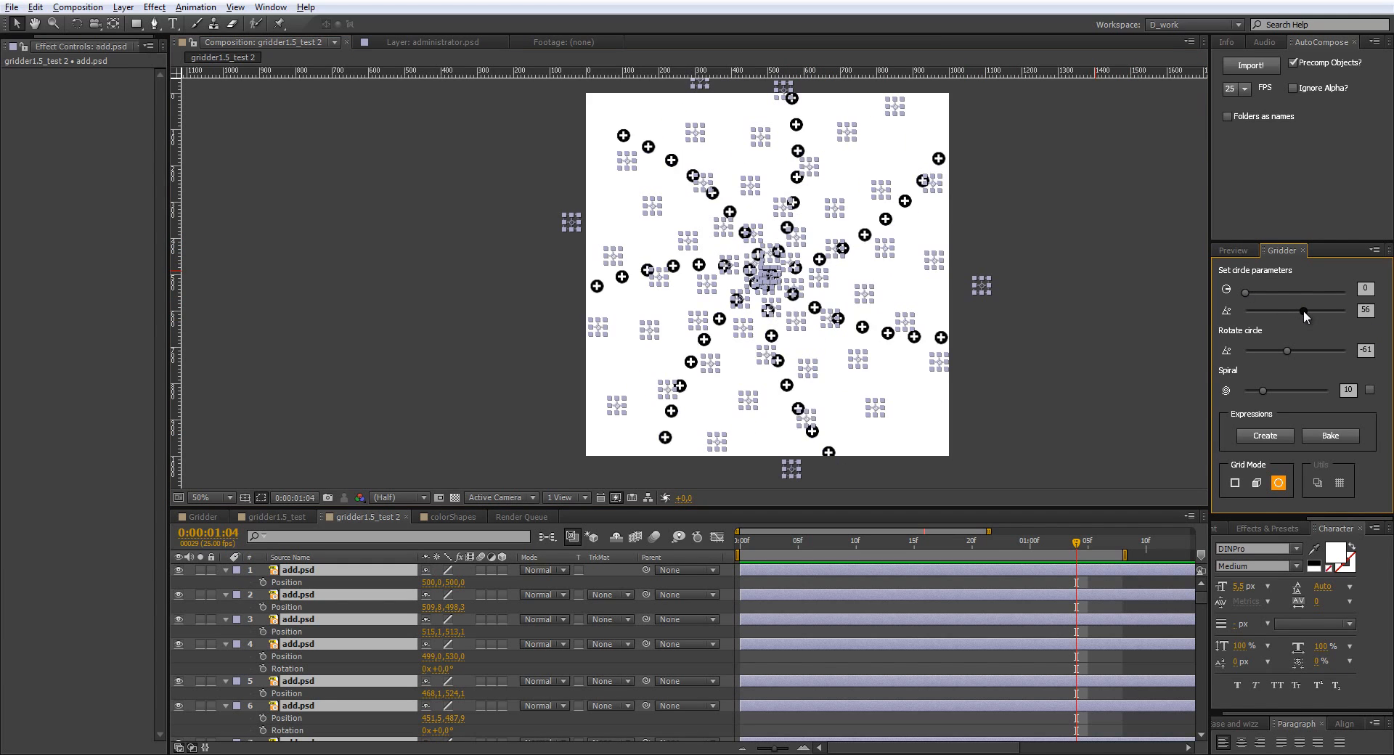
{"action": "left_click_drag", "start_coordinate": [1297, 313], "coordinate": [1308, 312]}
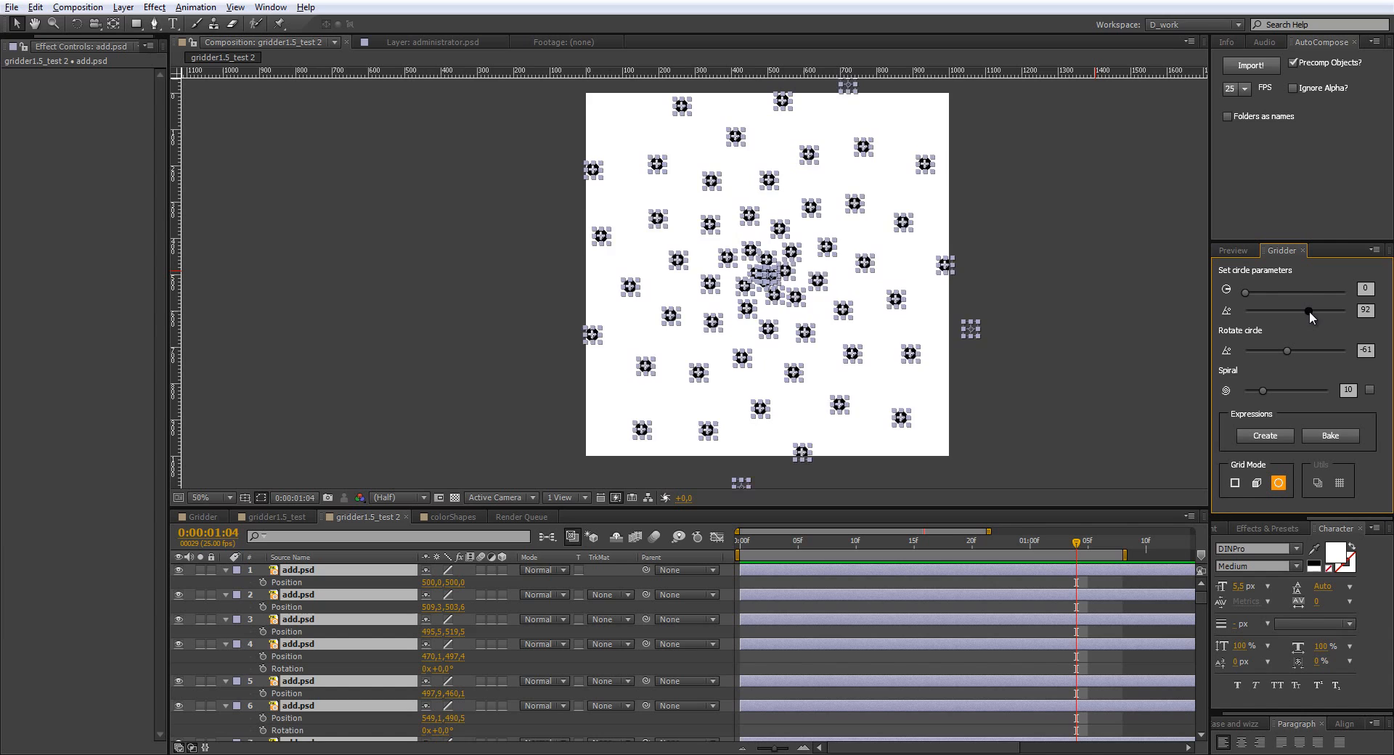
{"action": "left_click_drag", "start_coordinate": [1307, 312], "coordinate": [1310, 312]}
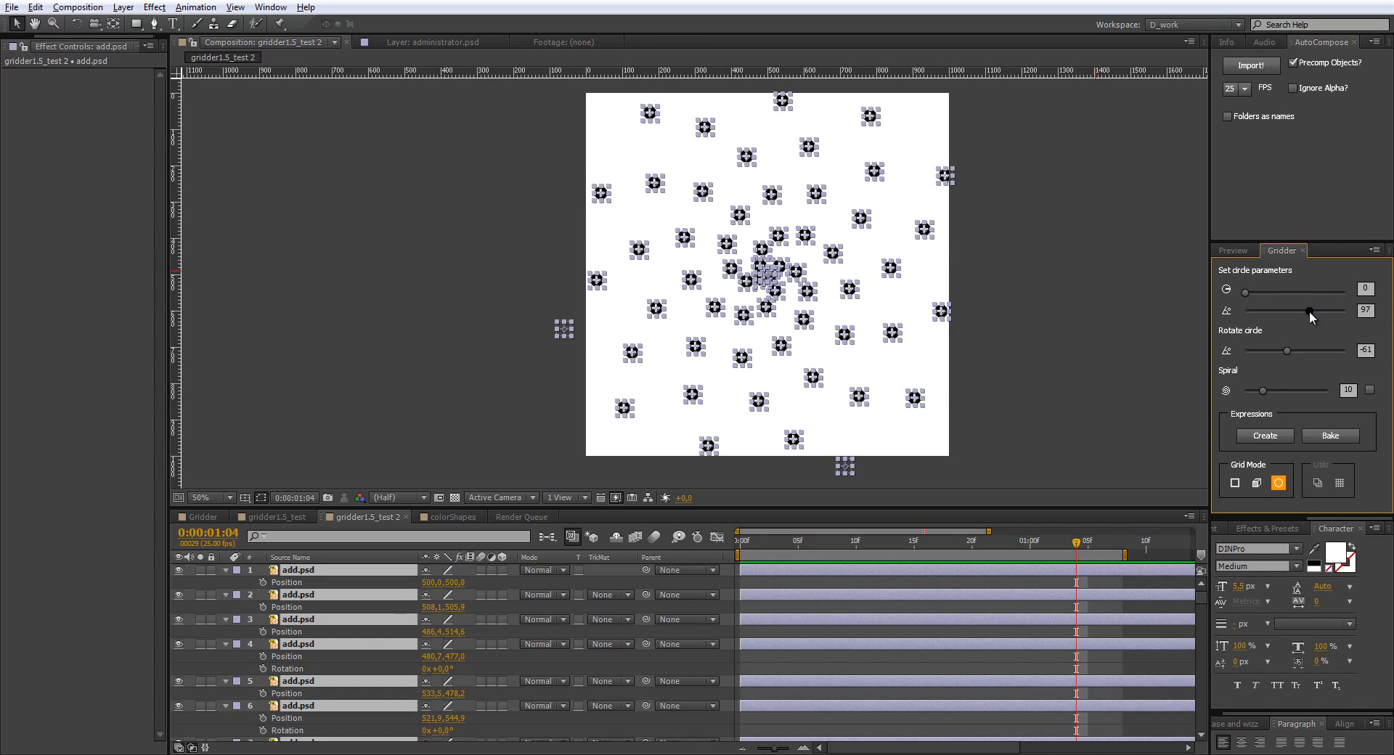
{"action": "left_click_drag", "start_coordinate": [1307, 312], "coordinate": [1316, 312]}
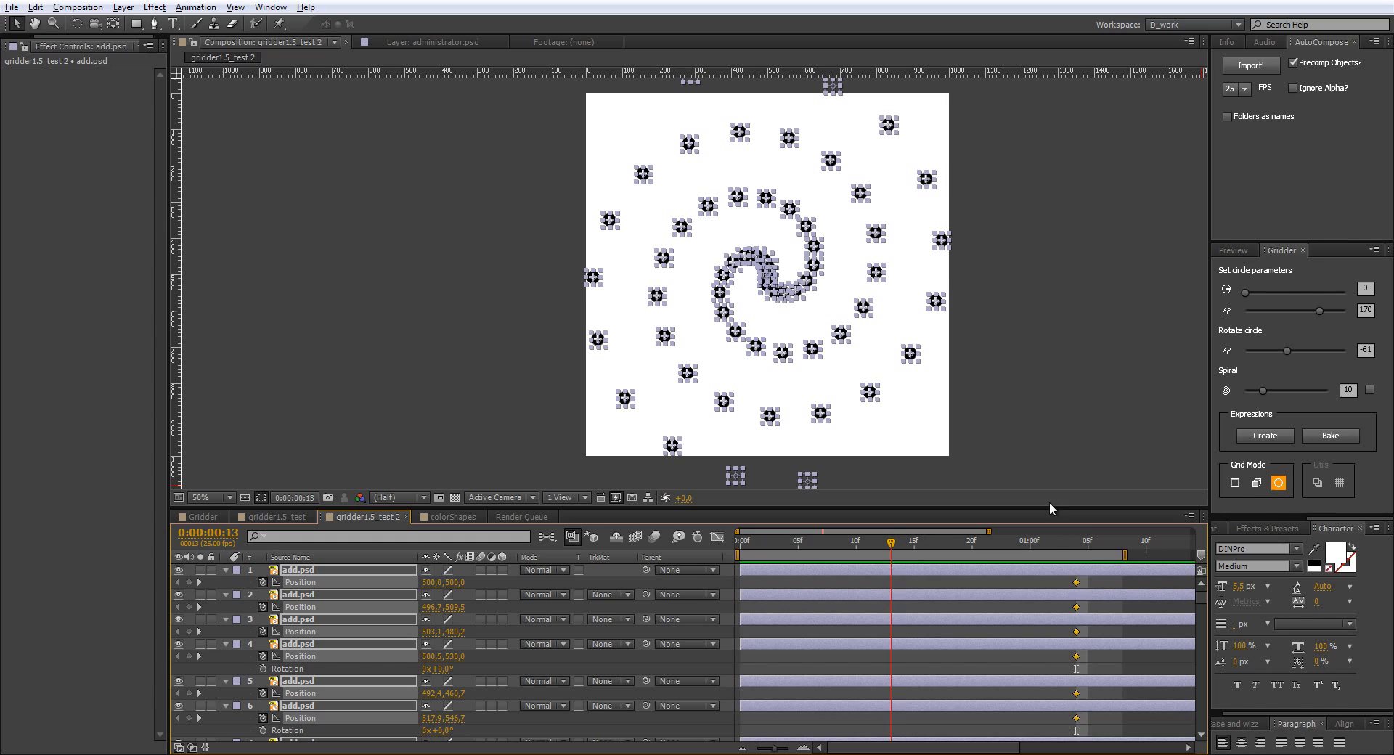
Step: At 13f enlarge the radius, rotate and extend the spiral, then switch back to Grid layout
{"action": "left_click_drag", "start_coordinate": [1245, 291], "coordinate": [1298, 291]}
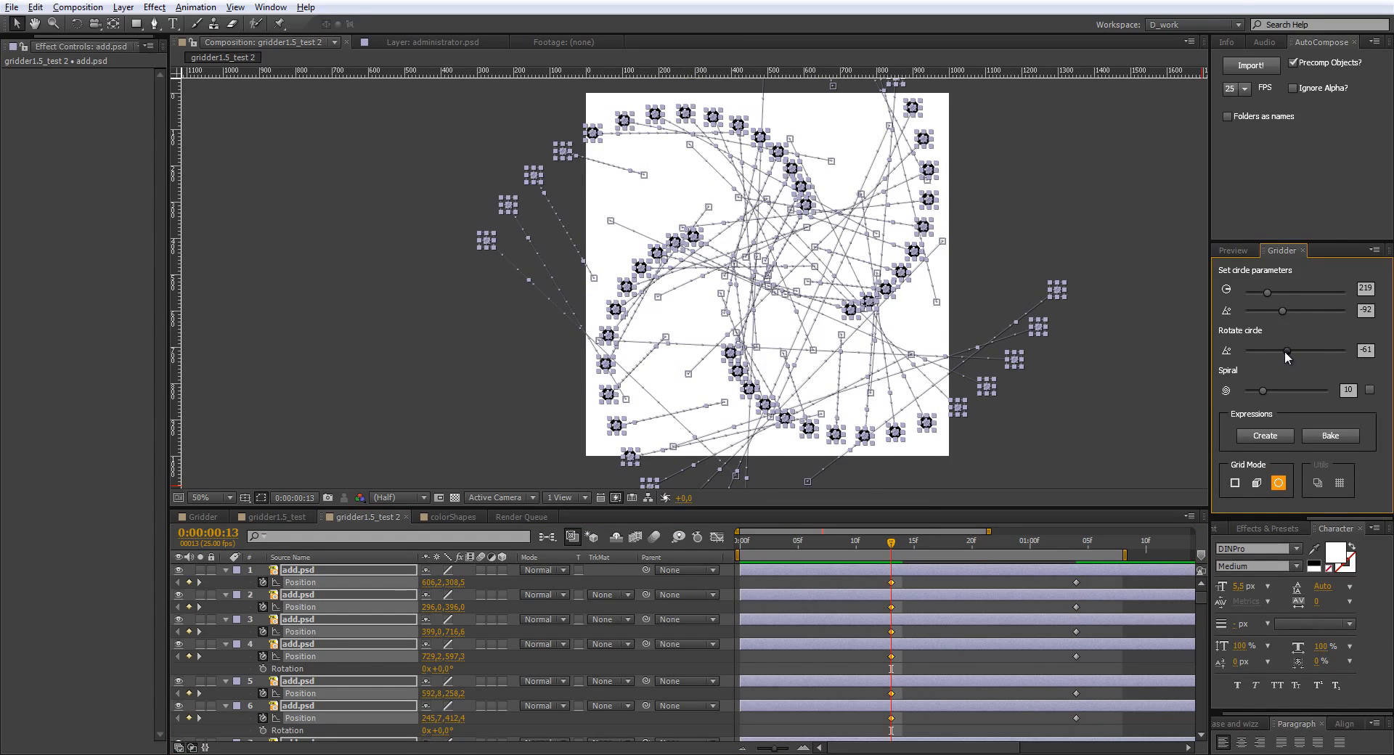
{"action": "left_click_drag", "start_coordinate": [1284, 350], "coordinate": [1274, 351]}
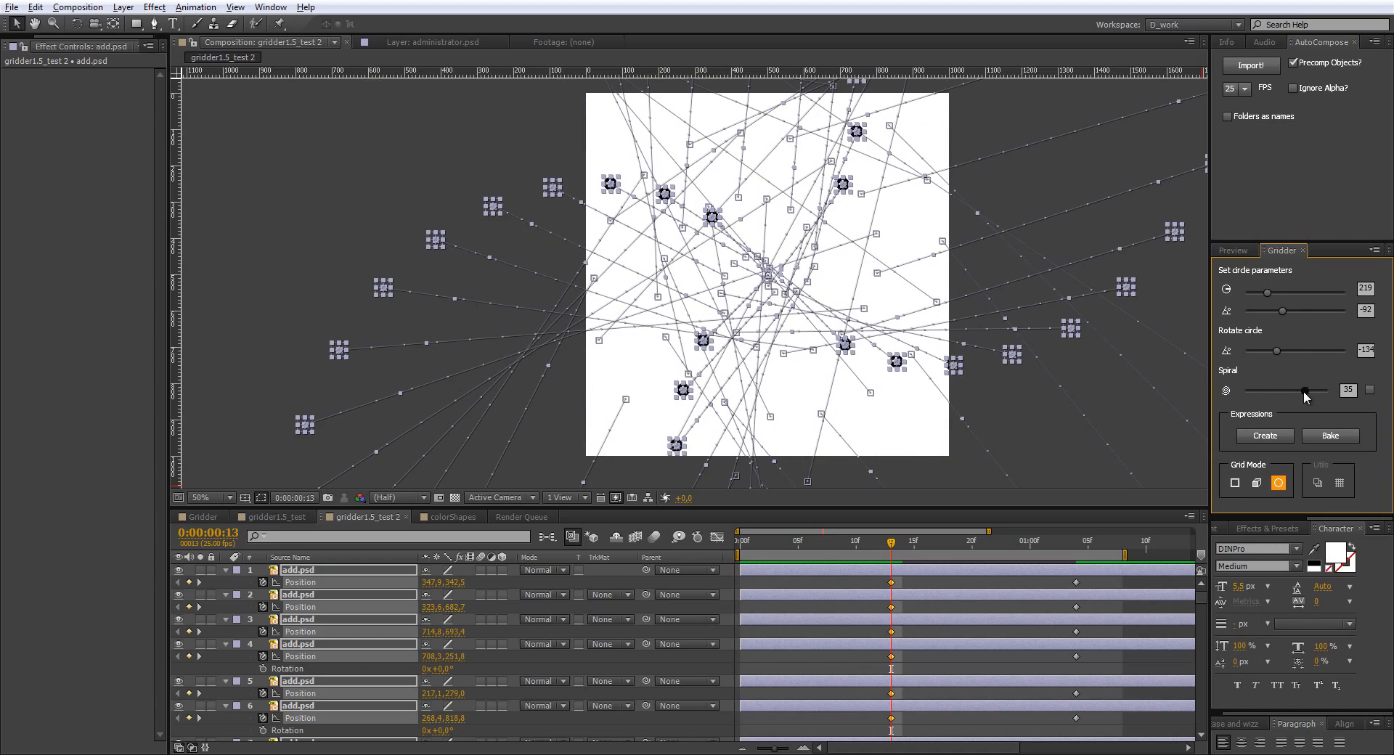
{"action": "left_click", "coordinate": [974, 540]}
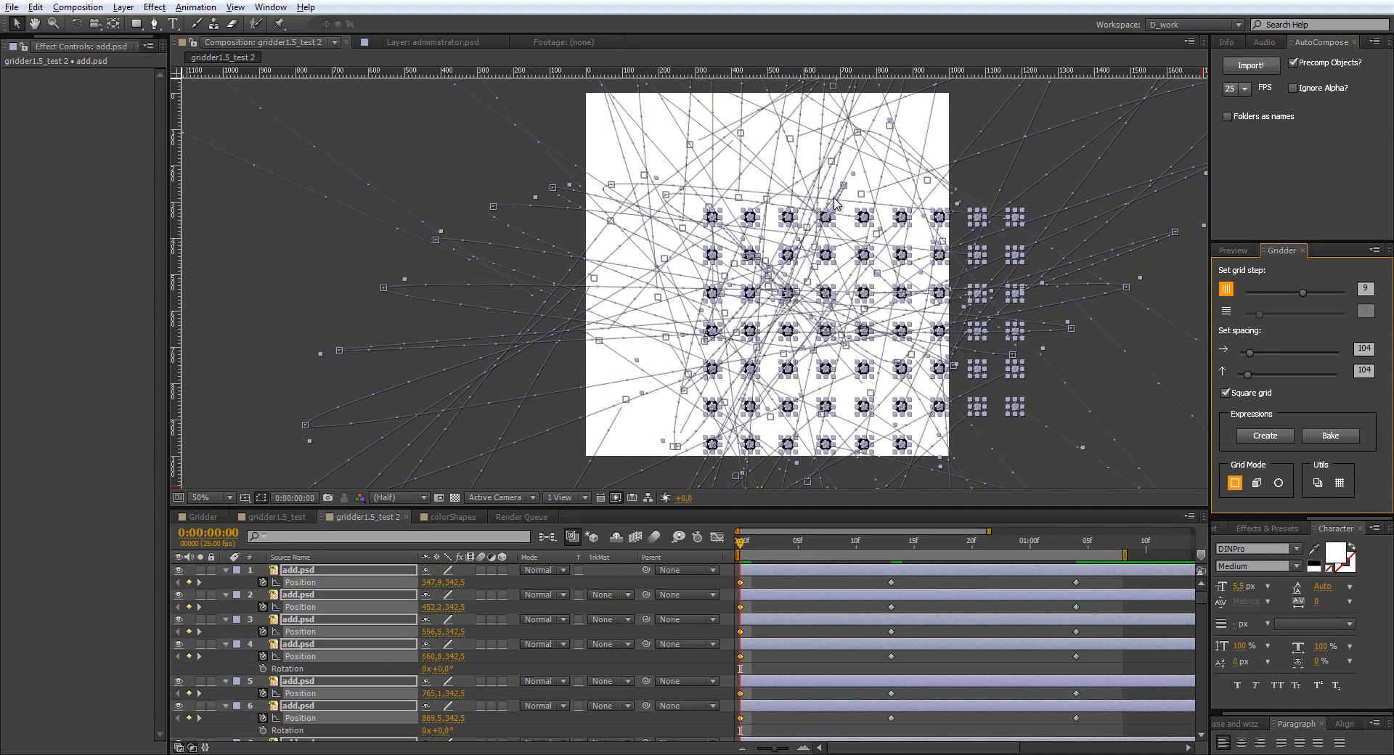
{"action": "mouse_move", "coordinate": [862, 222]}
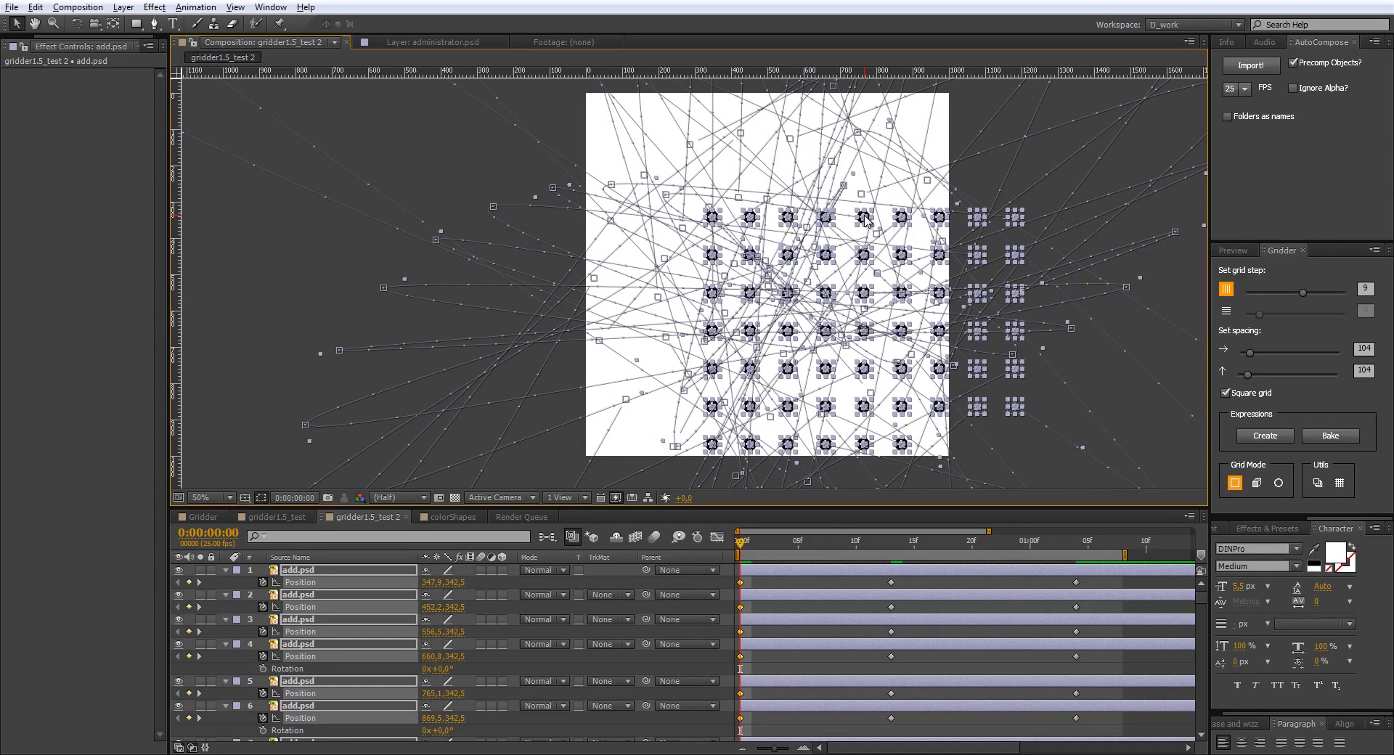